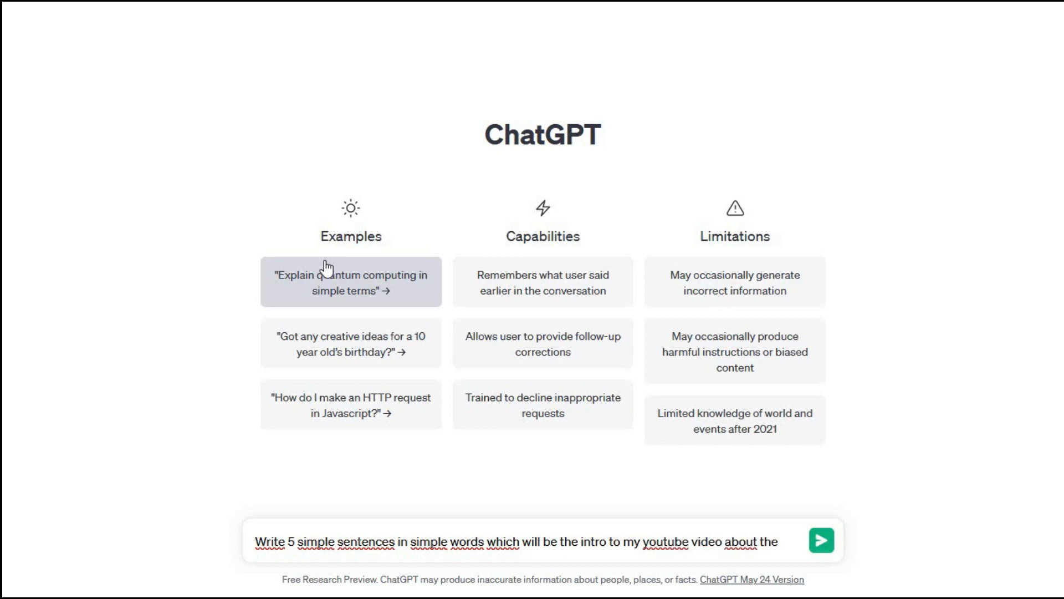
# Step: Ask ChatGPT for intro sentences on AI being everywhere and whether it can write Arduino programs
pyautogui.write('fact that the AI is all around us AI generated images , kids using AI to do their homework.')
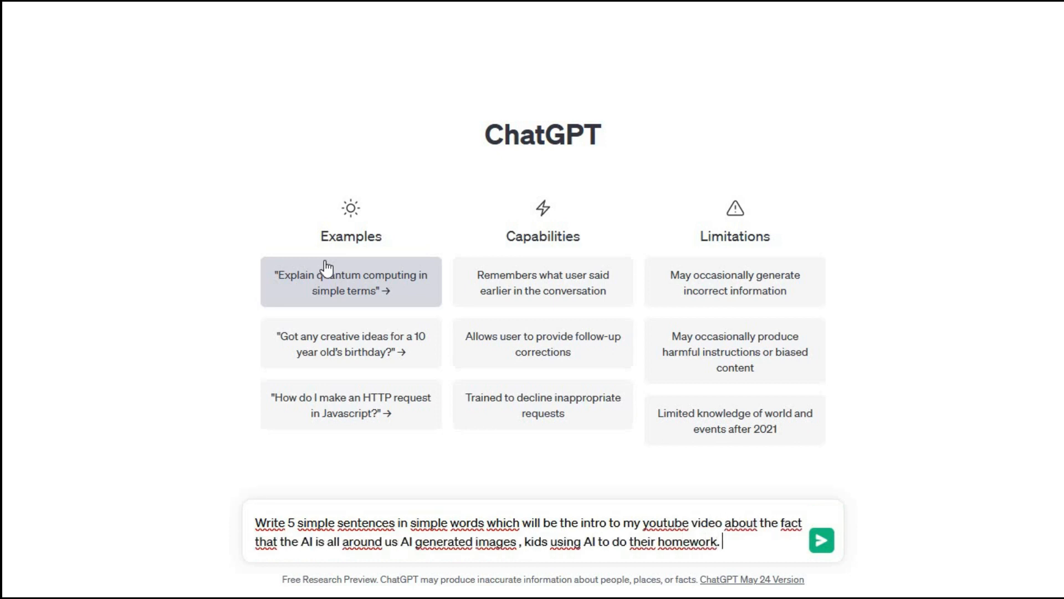
pyautogui.write('Can I use AI for something I do?')
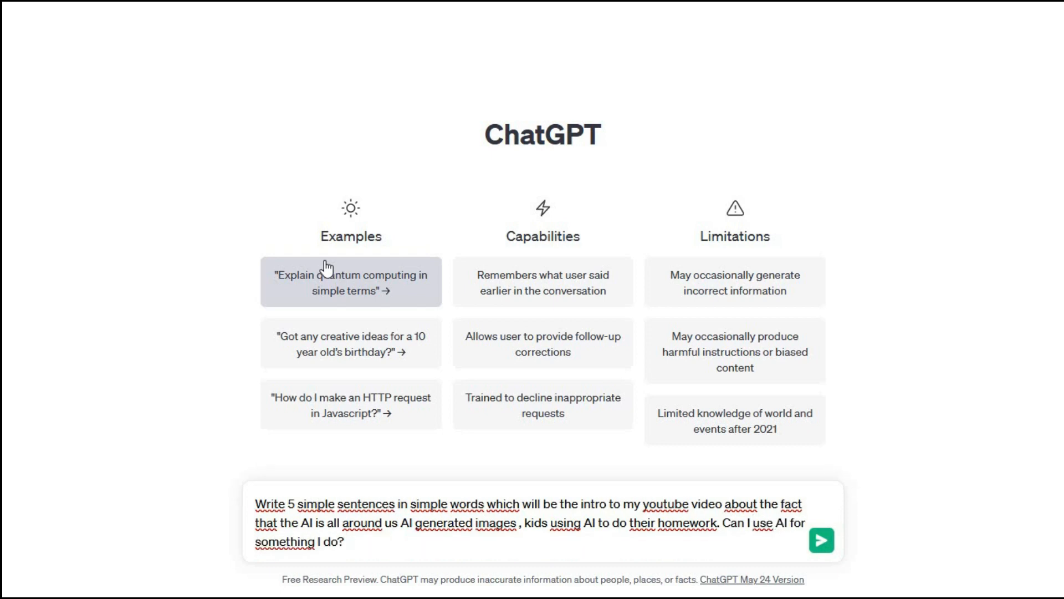
pyautogui.write('Can AI help me write Arduino programs or maybe it can outright replace me. D')
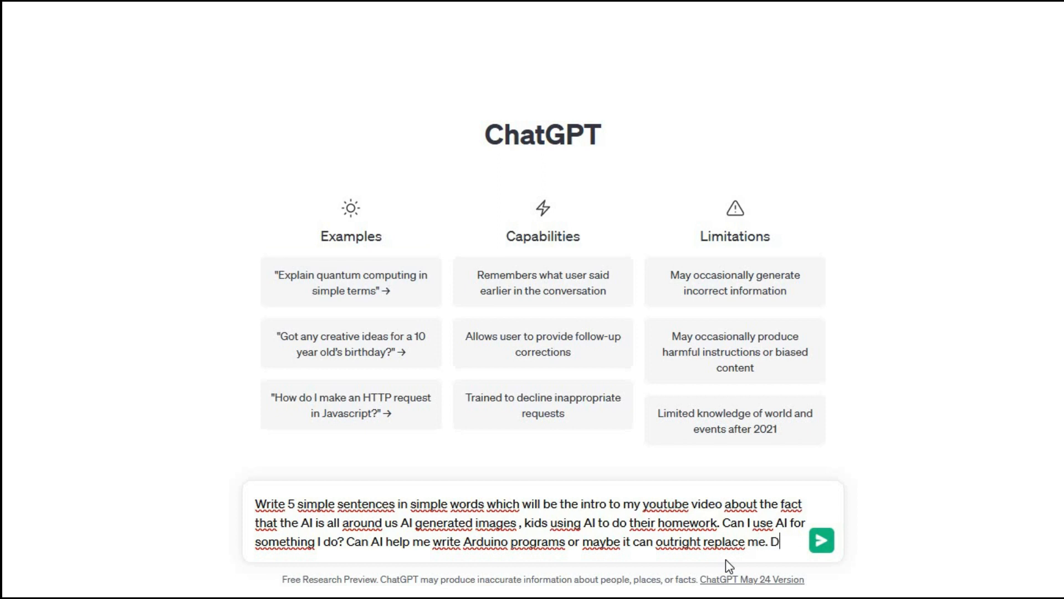
pyautogui.click(820, 540)
pyautogui.write('write led chaser code to contr')
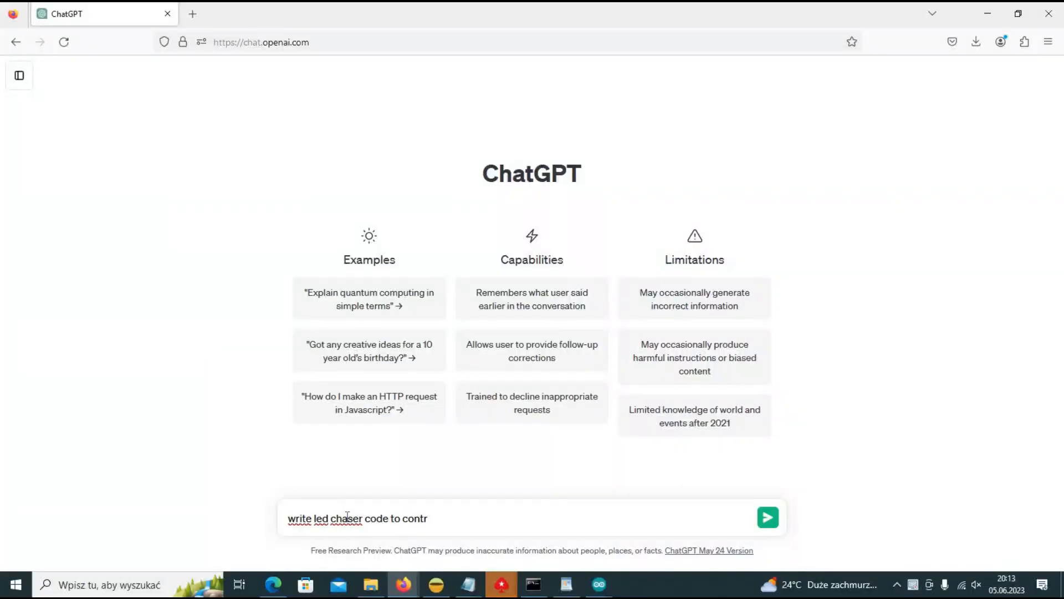
# Step: Request LED chaser code for 5 LEDs on digital pins 2–6 with interval varying 10→150→10 ms
pyautogui.write('ol 5leds connected to d')
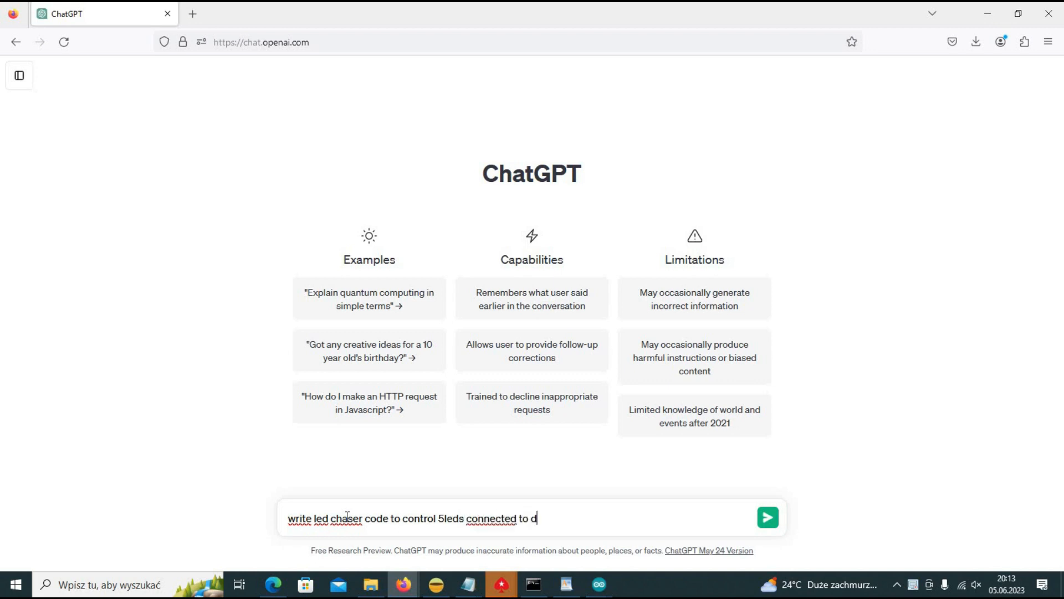
pyautogui.write('igital pins 2 3 4 5 6 of Arduino. The')
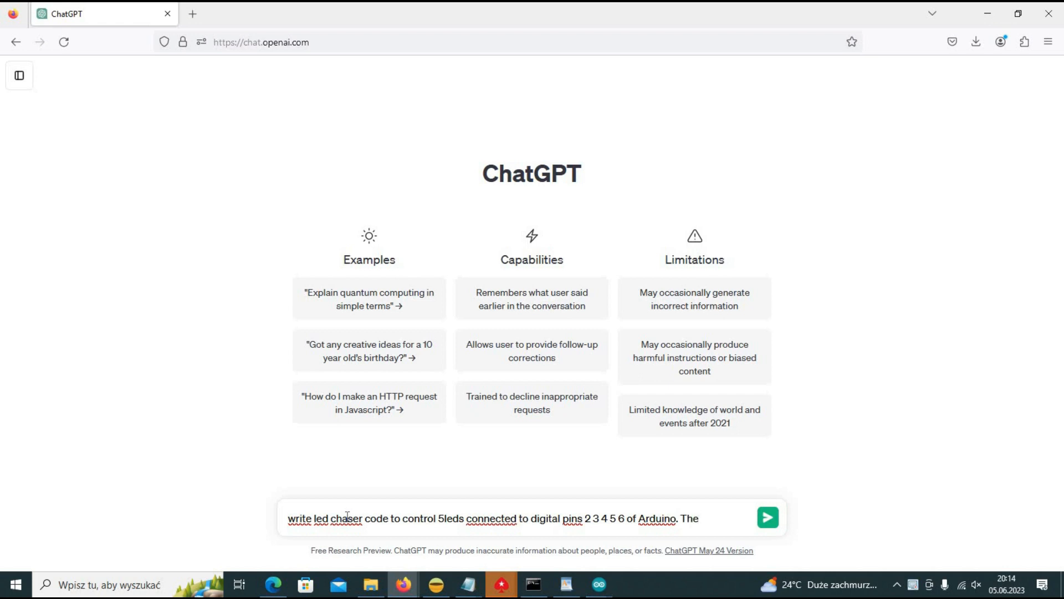
pyautogui.write('interval inbetween le')
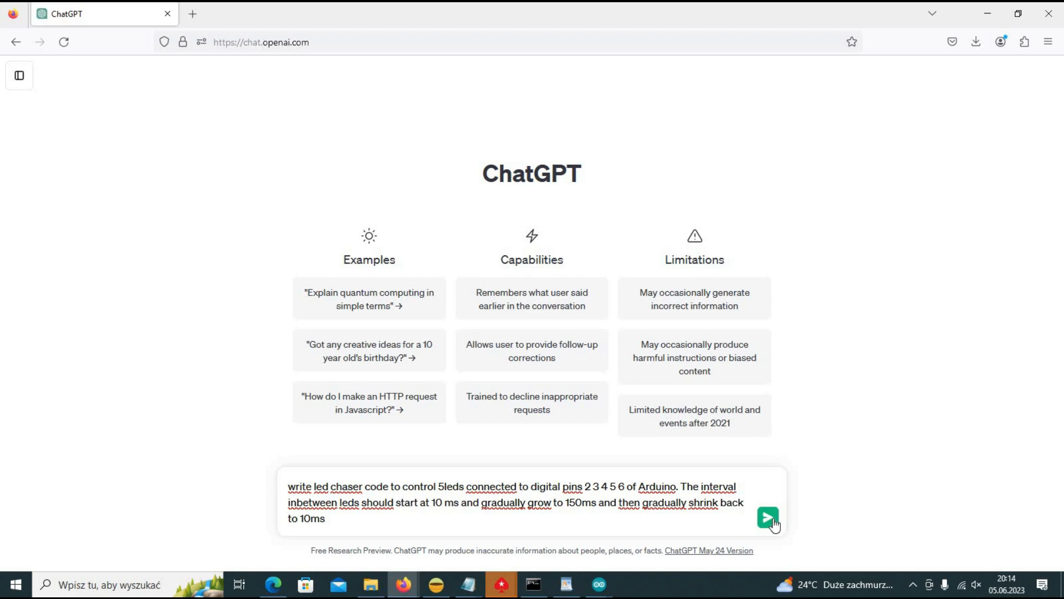
pyautogui.click(767, 517)
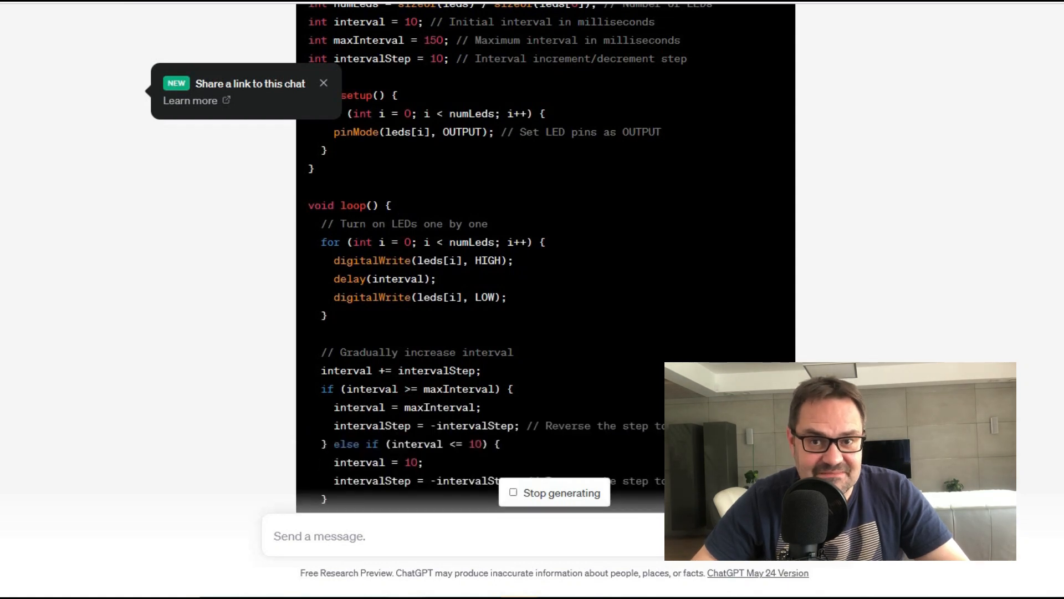
# Step: Scroll through ChatGPT's generated LED chaser sketch
pyautogui.scroll(-3)
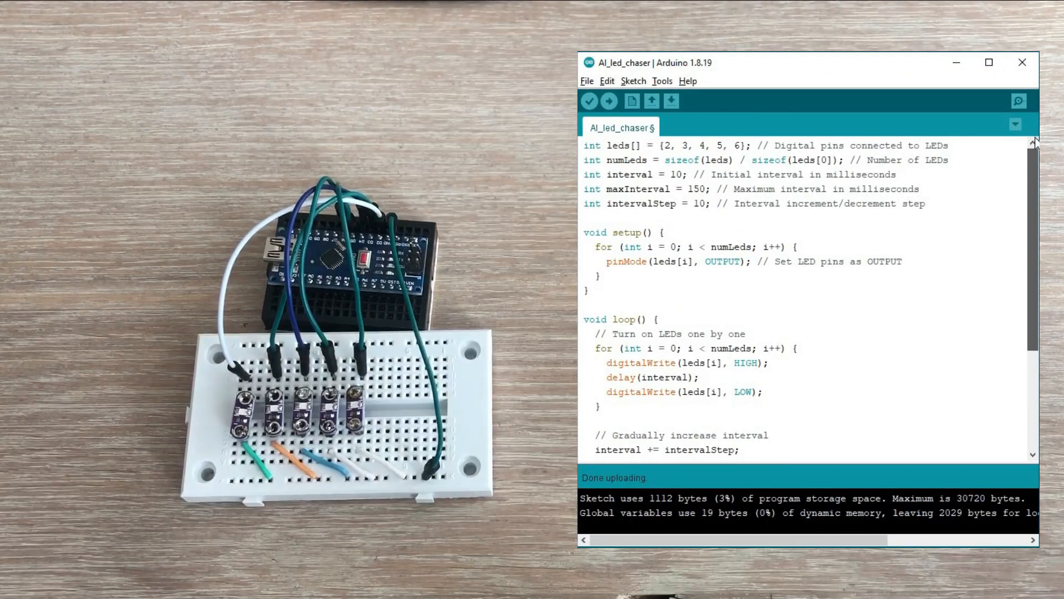
# Step: Review the pasted AI_led_chaser sketch and verify it compiles (1068 bytes program storage)
pyautogui.scroll(-3)
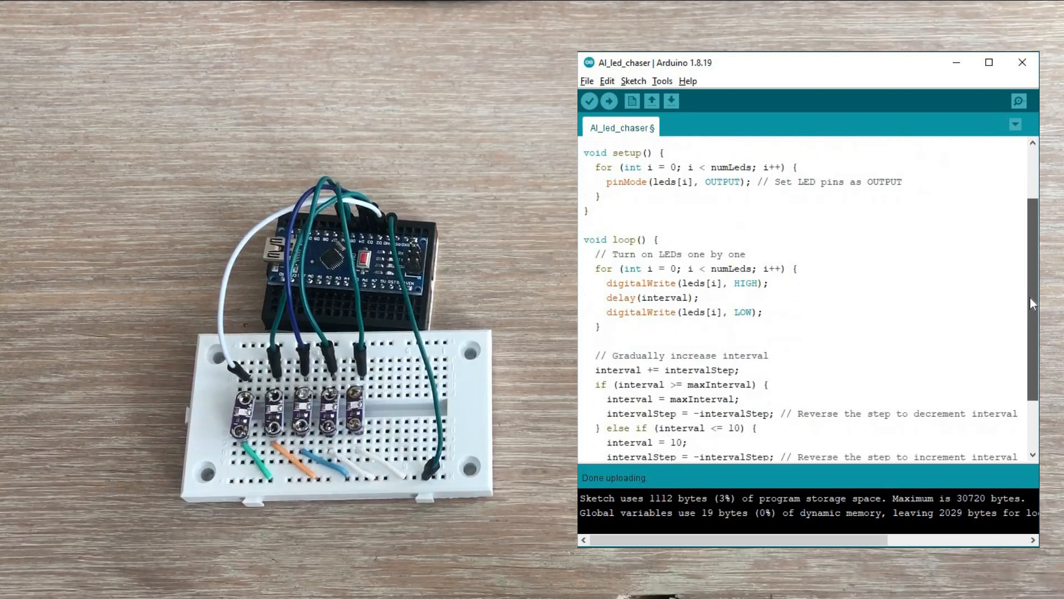
pyautogui.scroll(-3)
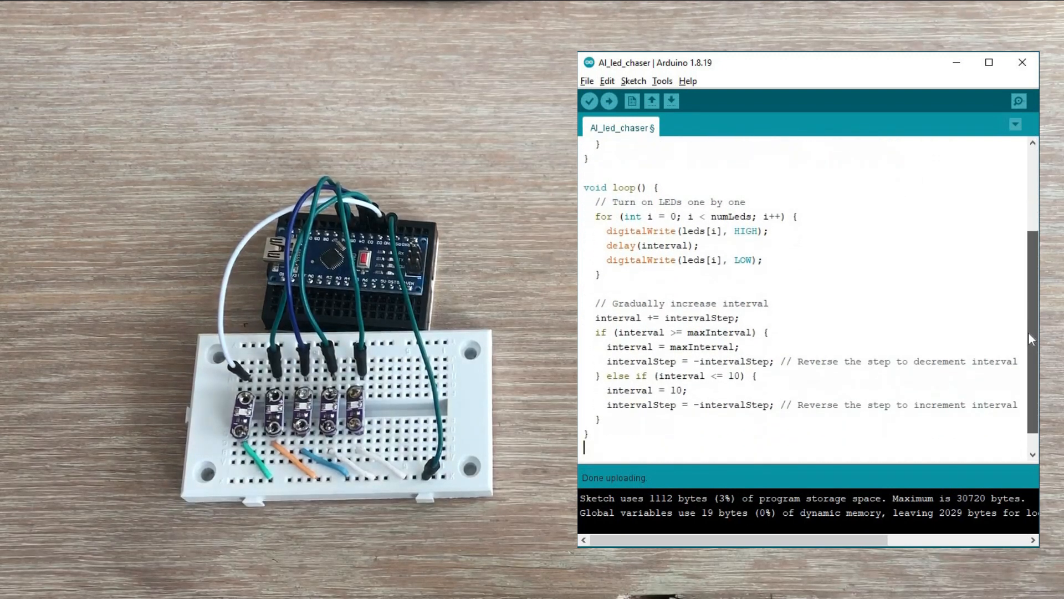
pyautogui.scroll(-3)
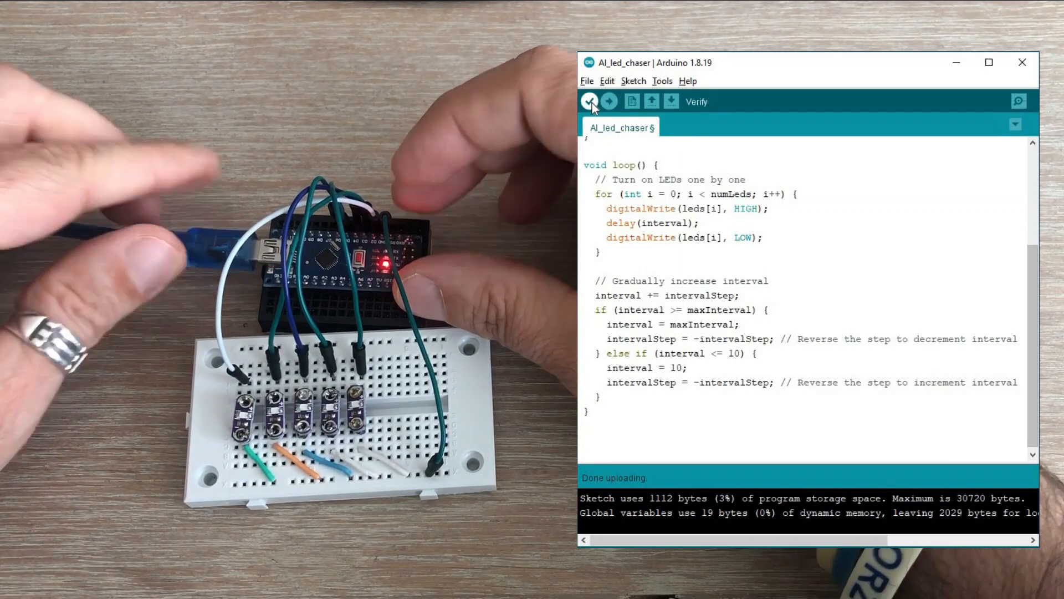
pyautogui.click(590, 101)
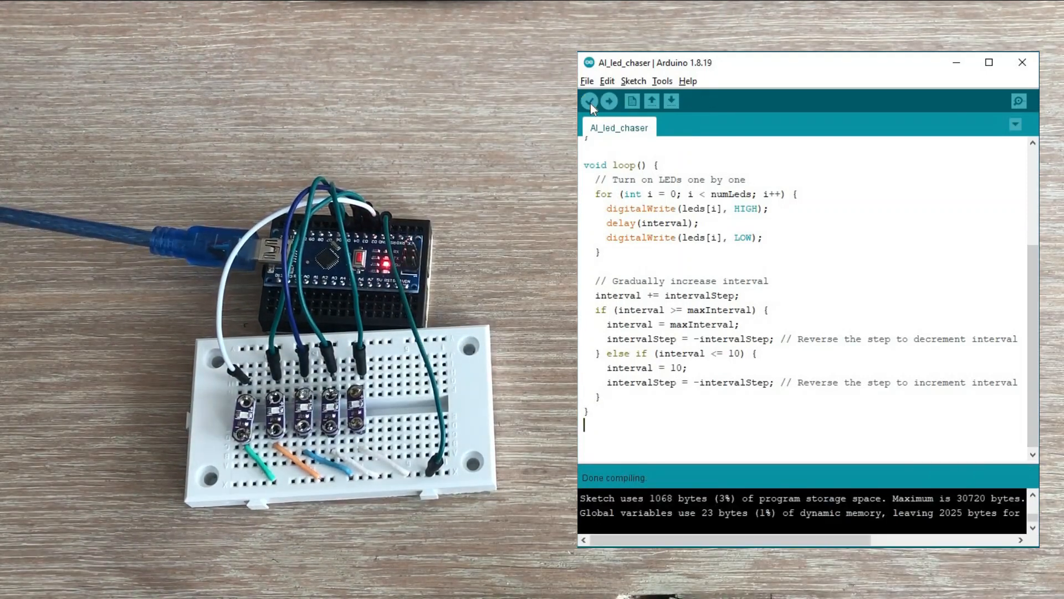
pyautogui.click(609, 101)
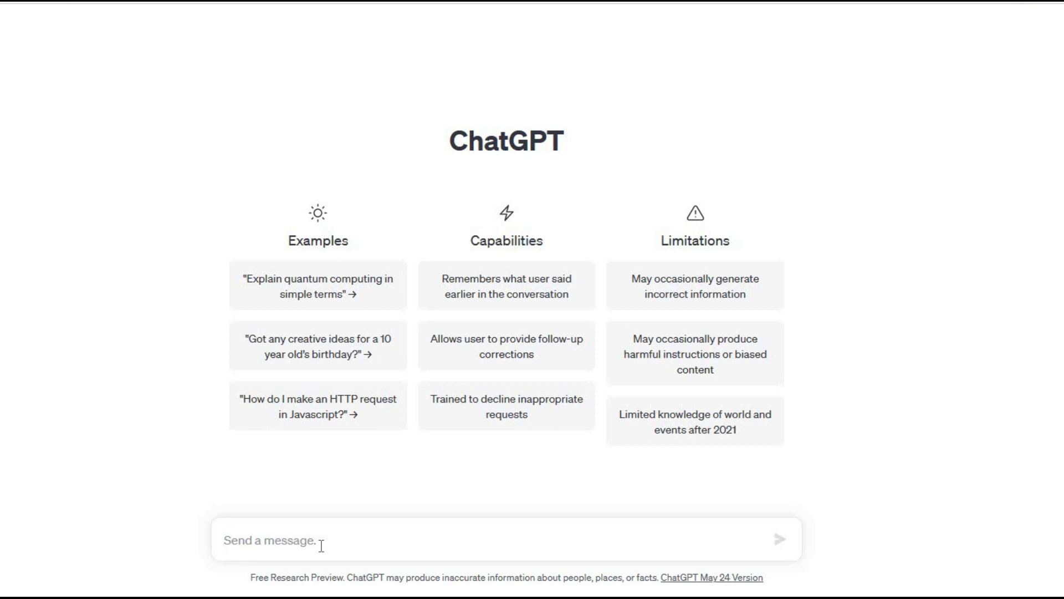
# Step: Request an SSD1306 128×64 OLED countdown-in-white-circle sketch and copy the generated code
pyautogui.write('Write Arduino Program to display on the 128x64 adafruit oled display white circle 40x40 in size ,')
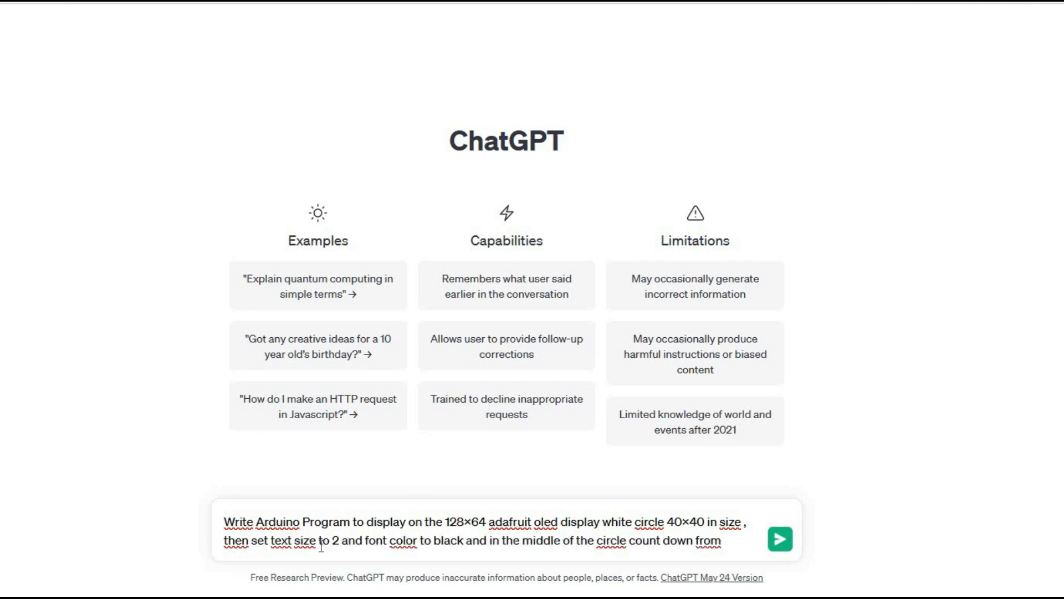
pyautogui.click(779, 539)
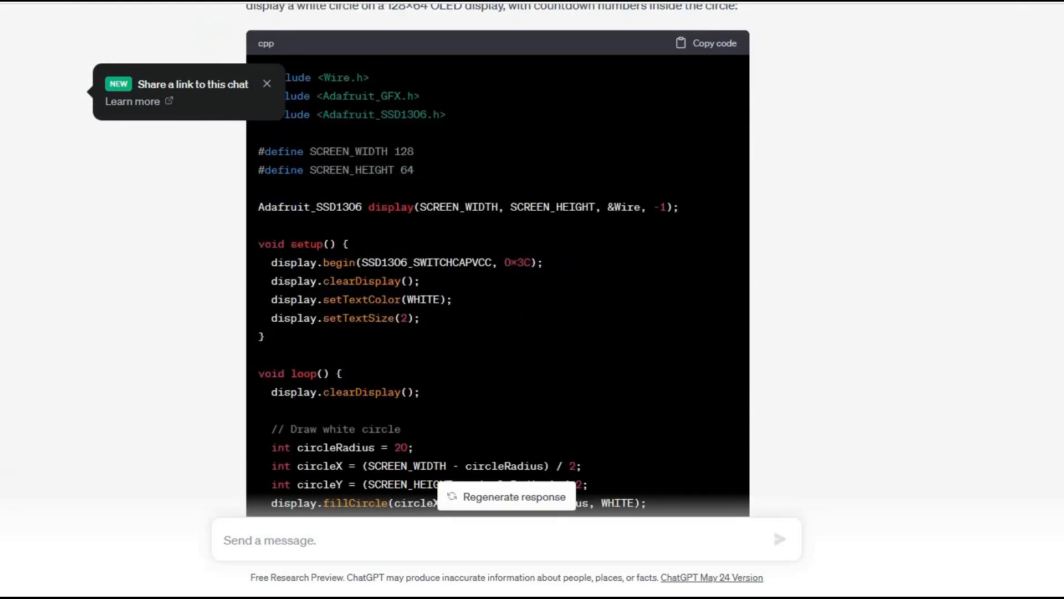
pyautogui.scroll(-3)
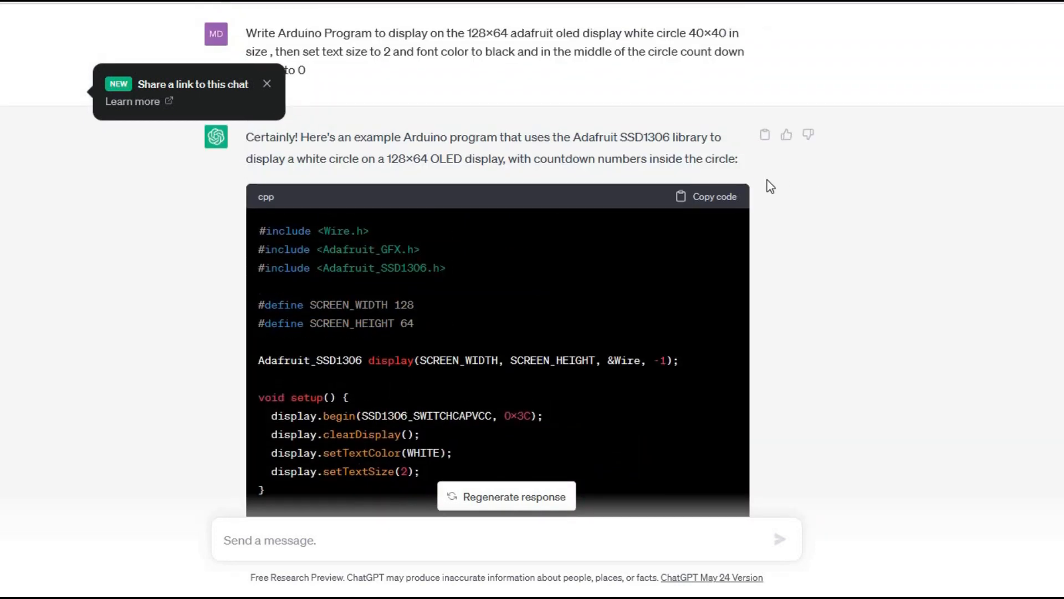
pyautogui.click(706, 197)
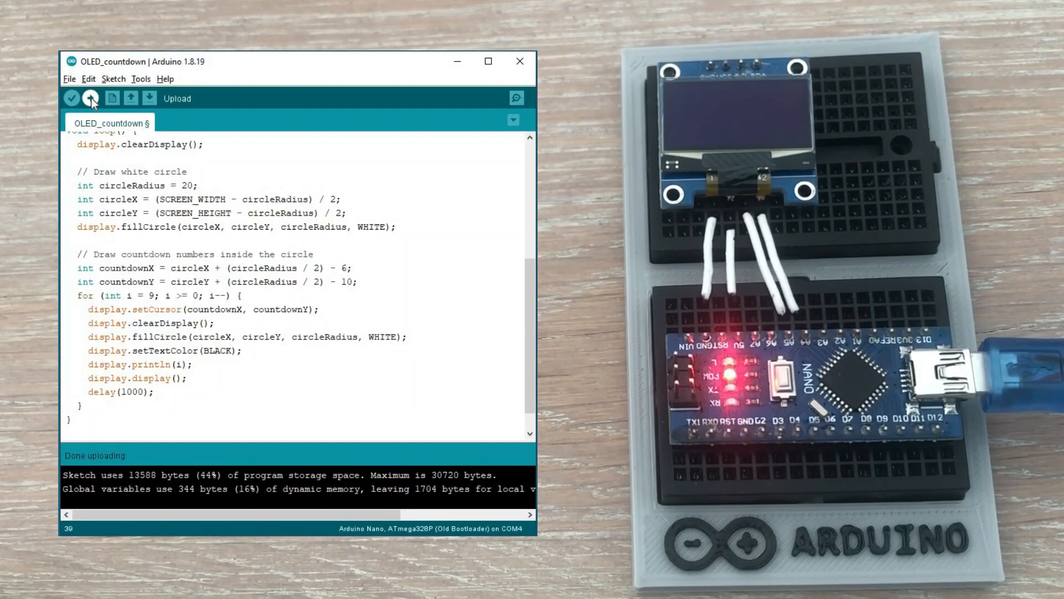
# Step: Upload the OLED_countdown sketch to the Nano
pyautogui.click(91, 97)
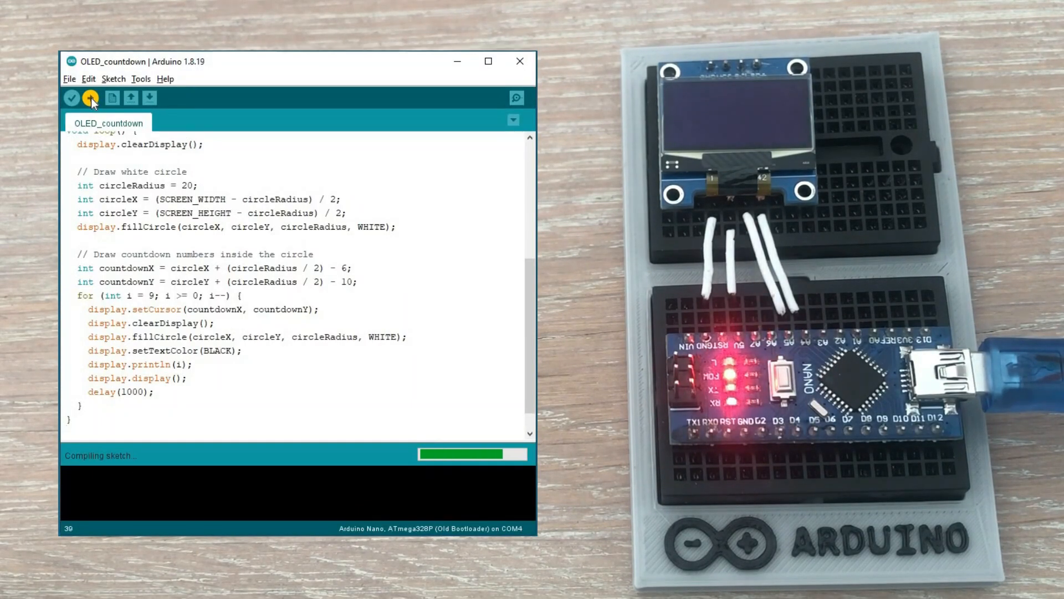
pyautogui.click(90, 97)
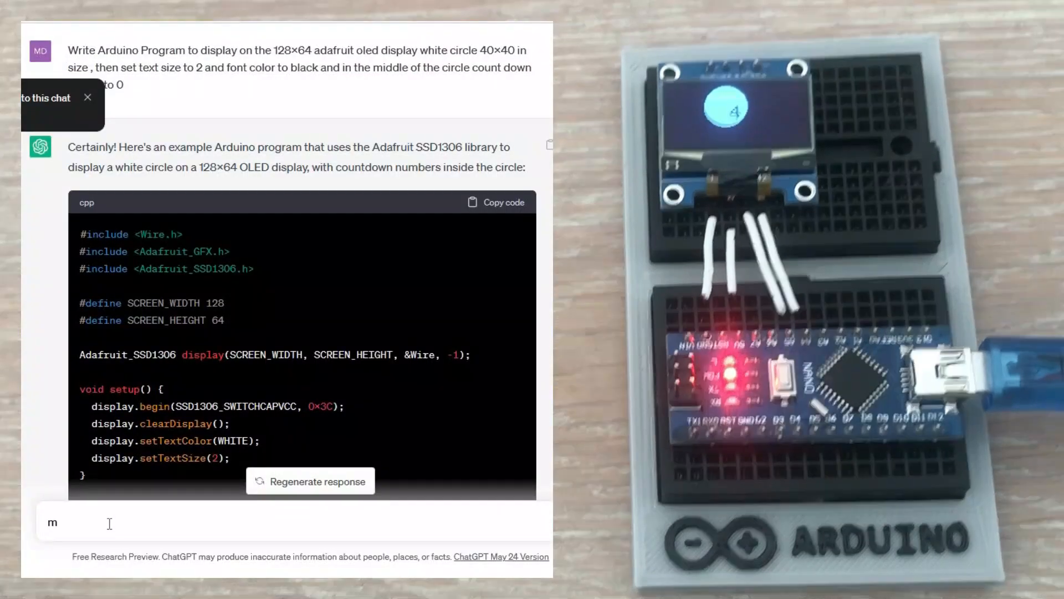
# Step: Ask to move the circle 10 pixels right and down, then to restore the digits' original position
pyautogui.write('ove the circle 10 pixels to the')
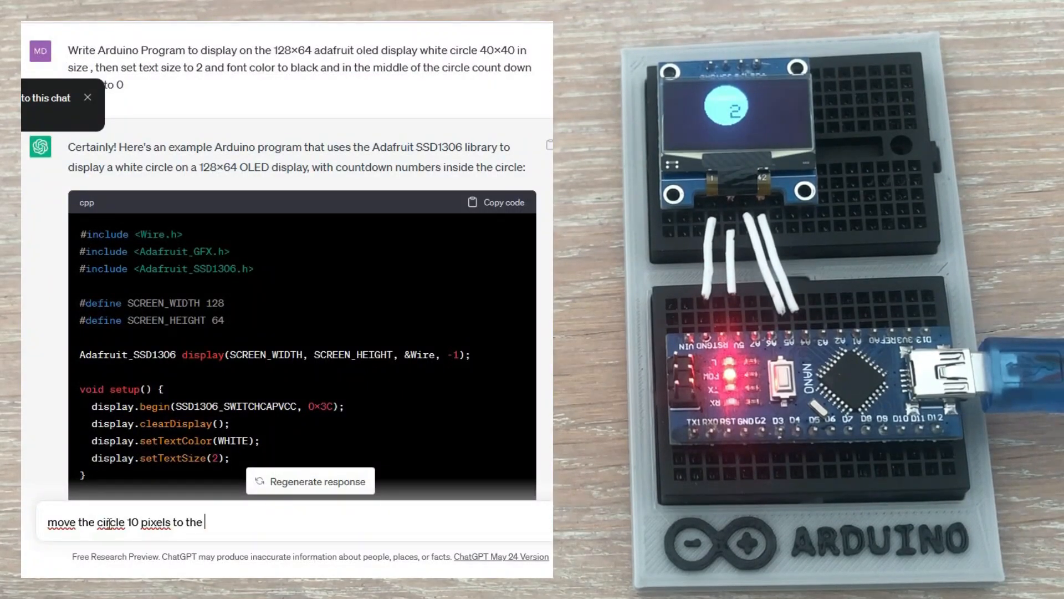
pyautogui.write('right and 10 pixels down')
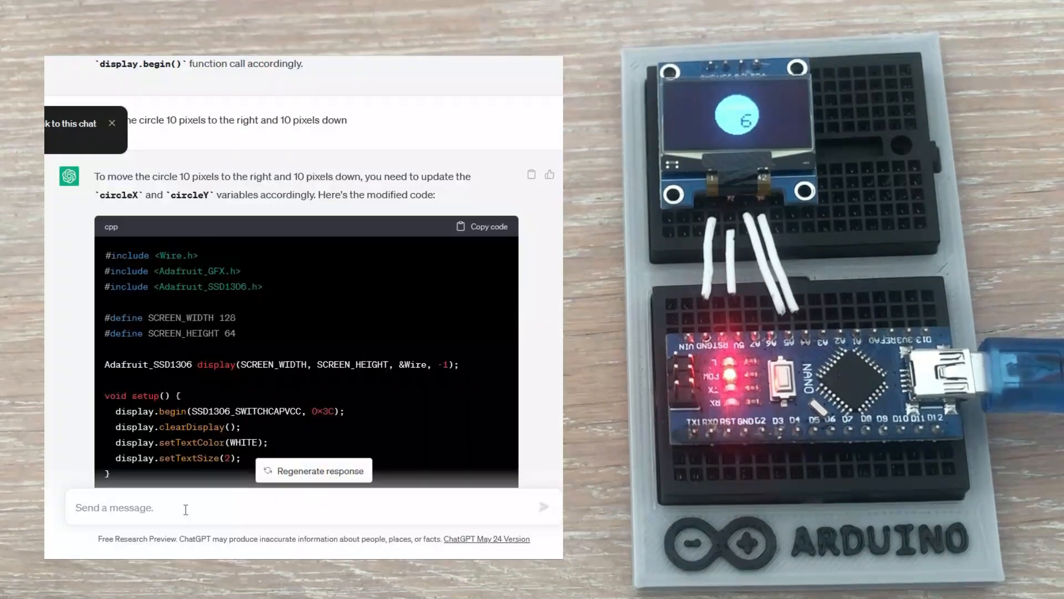
pyautogui.write('You also moved positi')
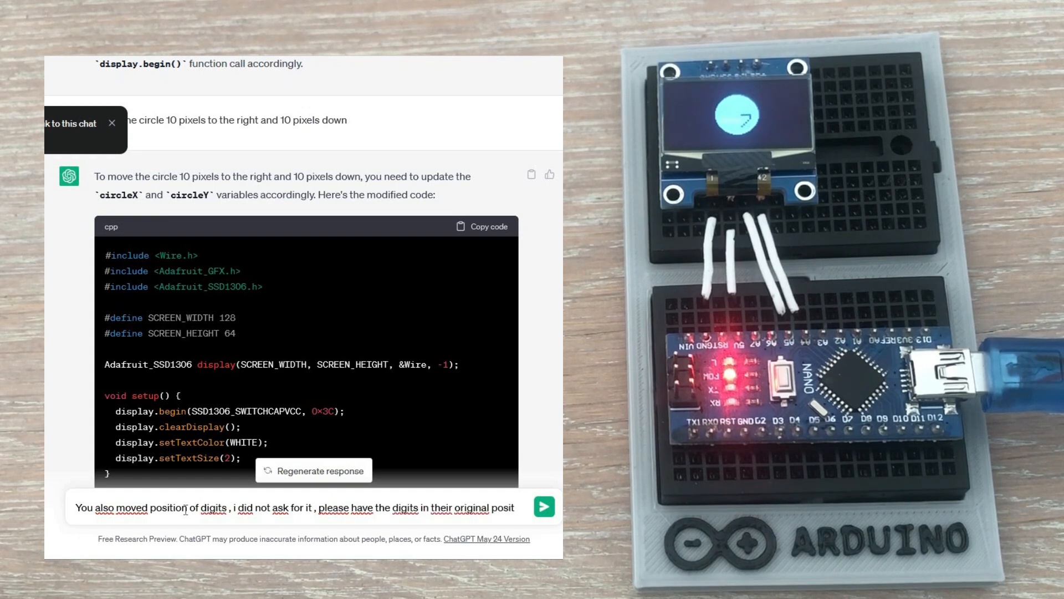
pyautogui.click(543, 506)
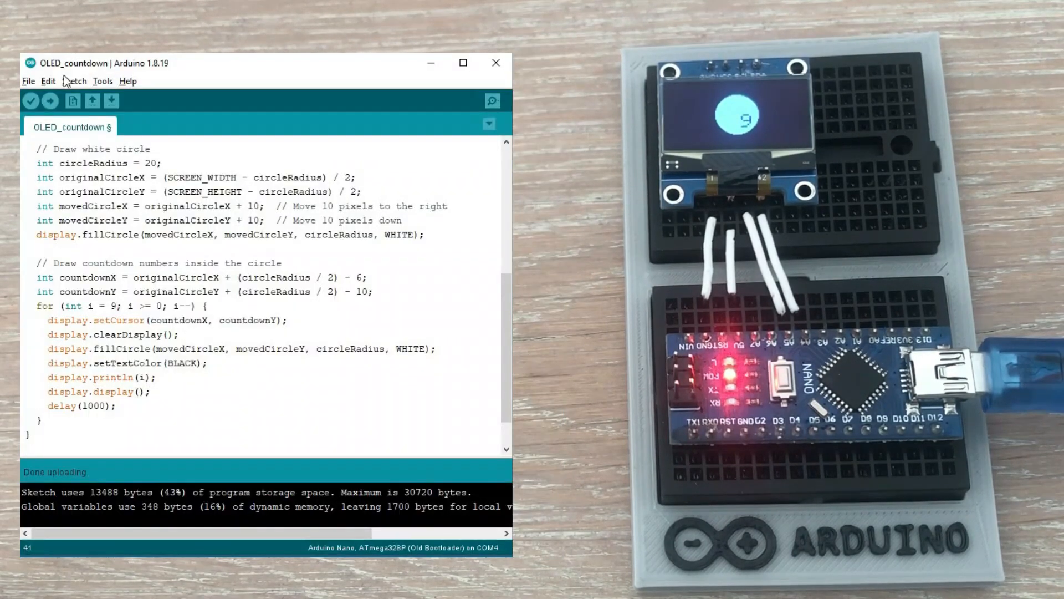
pyautogui.click(50, 101)
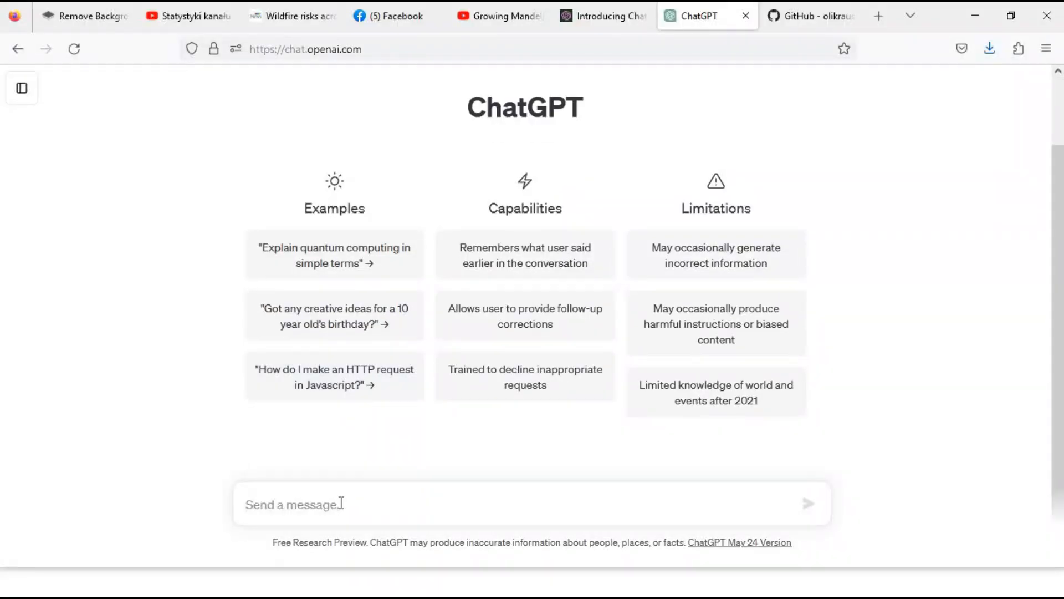
# Step: Request Arduino code for a visually stunning fractal on a 128×64 I2C OLED
pyautogui.write('write arduino code to display visually stunning fractal on adafruit 128x64 i2c monochrome oled display')
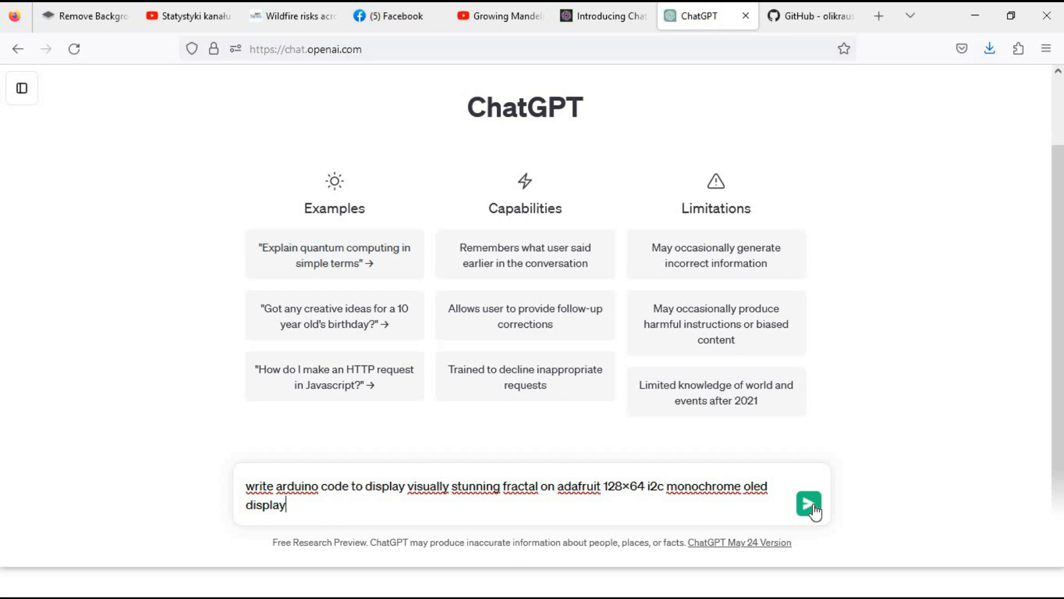
pyautogui.click(808, 504)
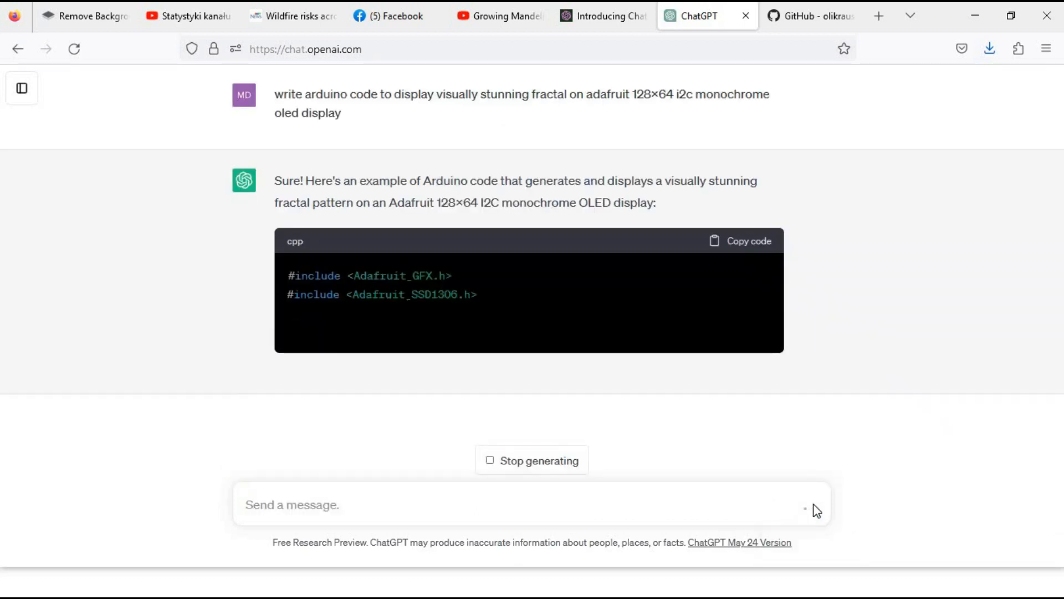
pyautogui.scroll(-3)
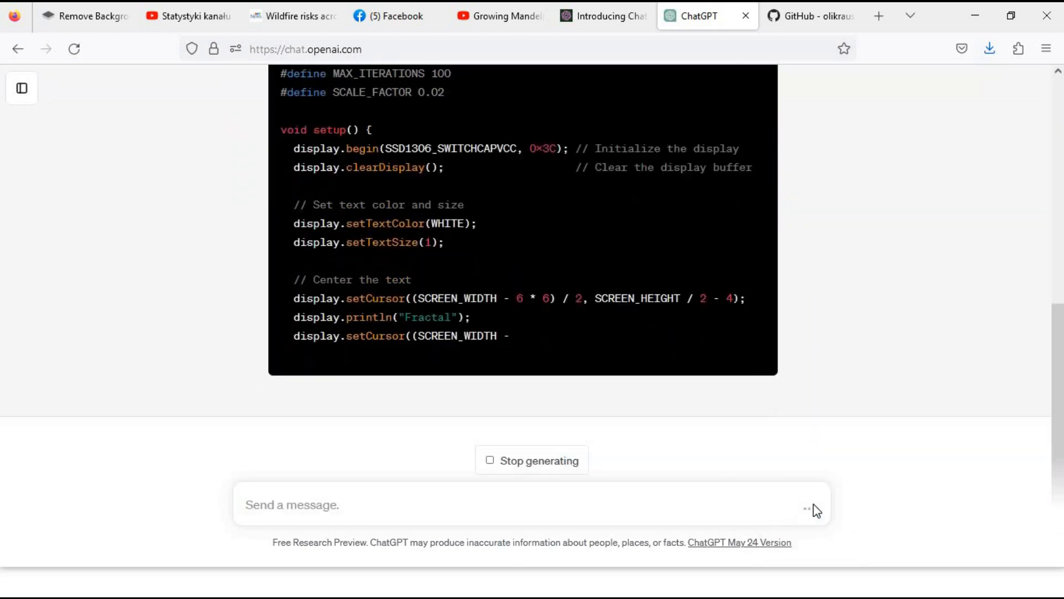
# Step: Scroll through the finishing fractal sketch reply in ChatGPT
pyautogui.scroll(-3)
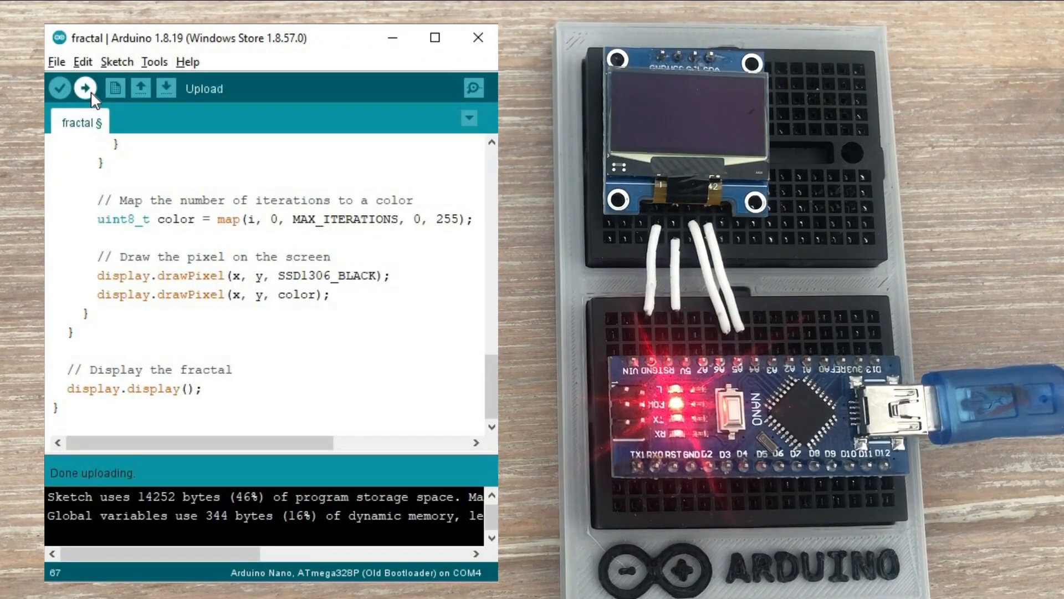
# Step: Re-upload the fractal sketch to the Arduino Nano
pyautogui.click(85, 88)
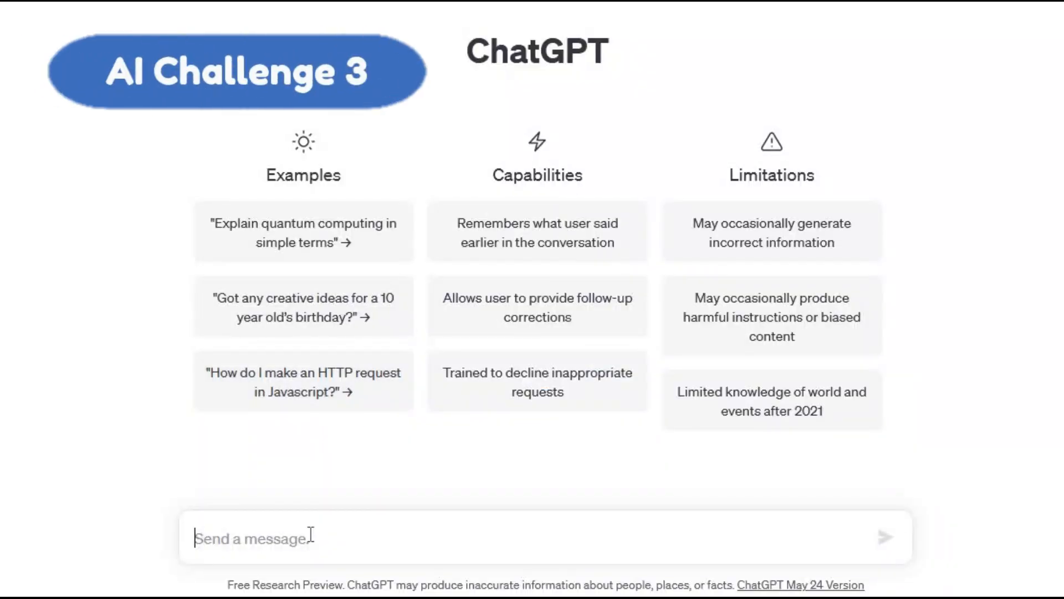
# Step: Ask ChatGPT for an Arduino program counting 0–9 on a shift-register seven-segment display
pyautogui.write('write Arduino program to count from 0 to 9 on the 7 seg display connected to shift')
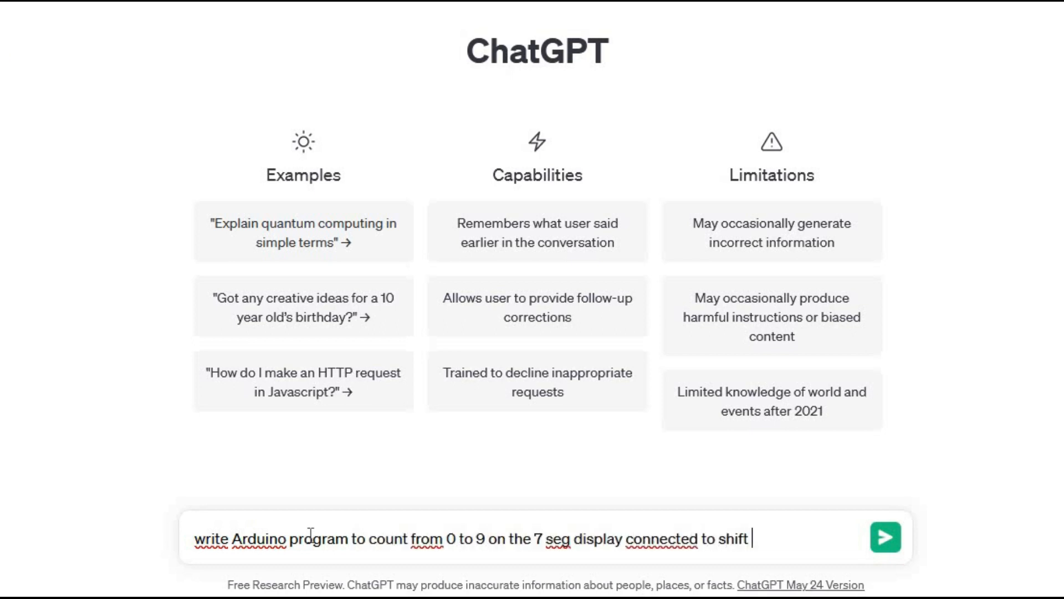
pyautogui.write('register')
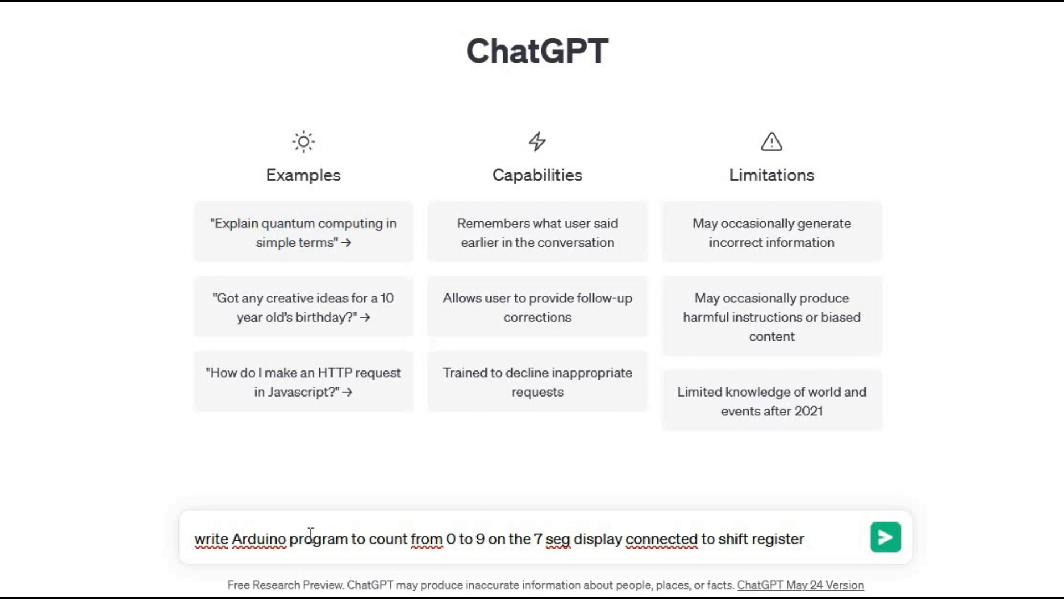
pyautogui.click(885, 536)
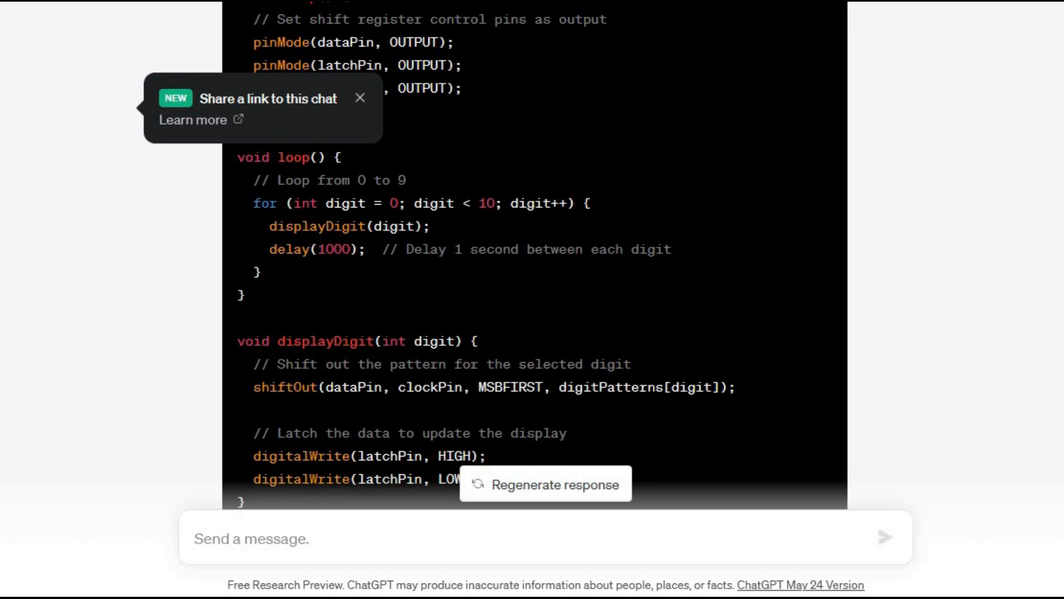
pyautogui.scroll(-3)
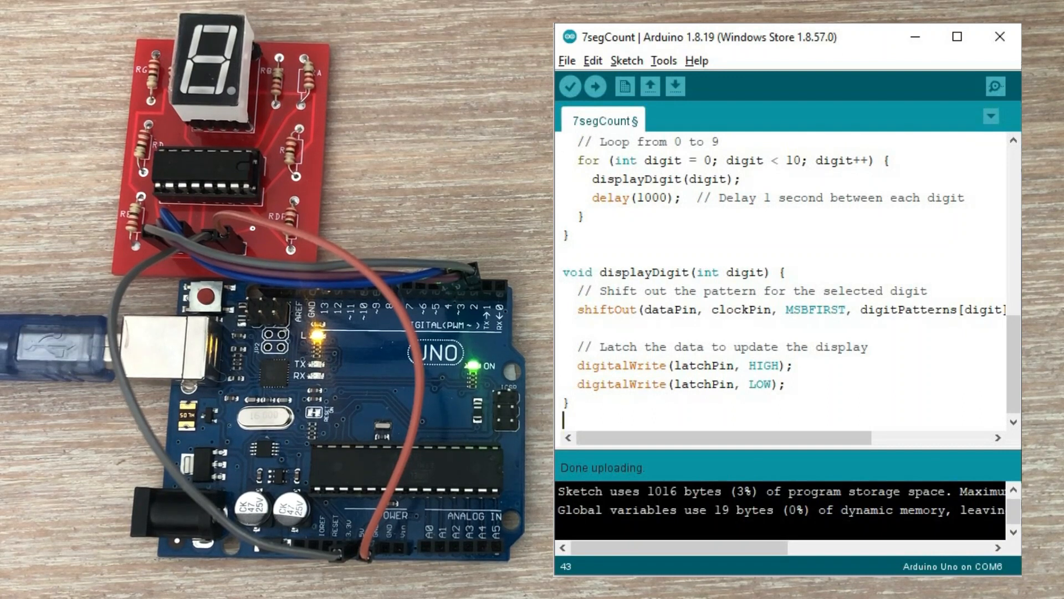
# Step: Adjust the pin constants to match the wiring and re-upload the 7segCount sketch
pyautogui.click(593, 86)
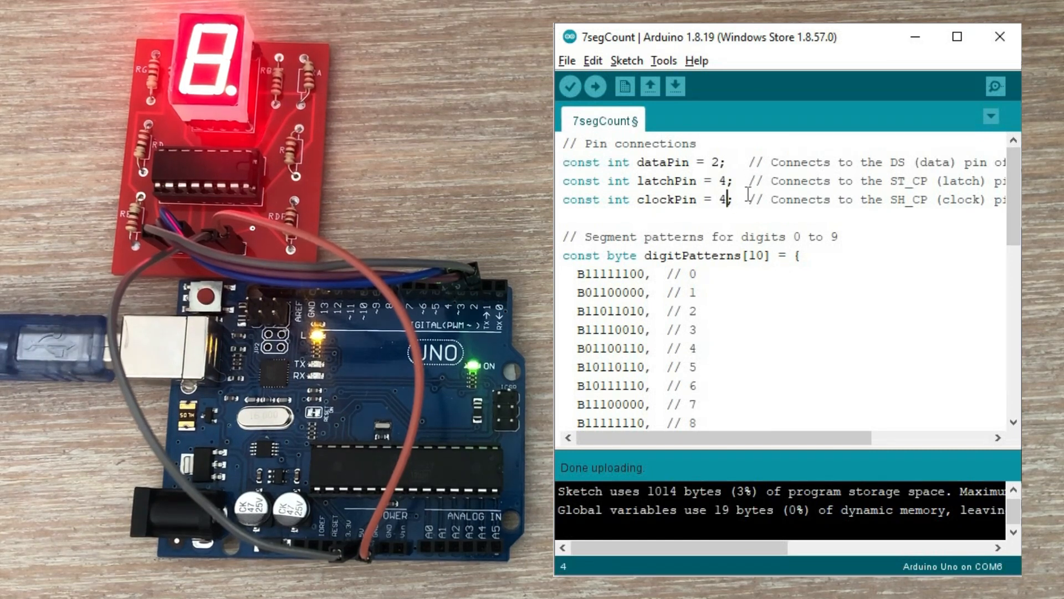
pyautogui.click(595, 87)
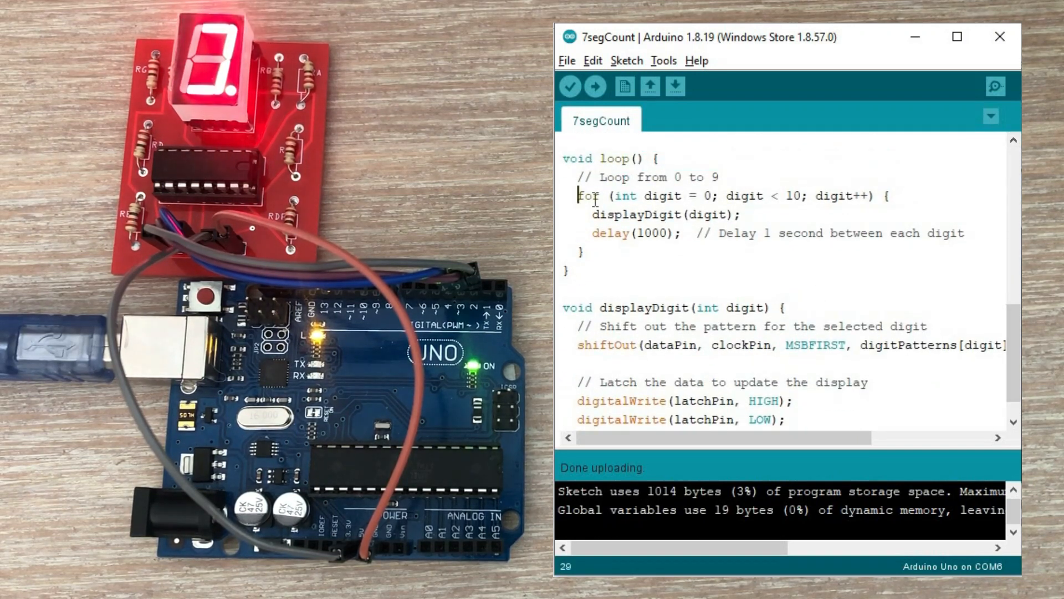
# Step: Comment out the counting for loop and display a fixed displayDigit(1), then upload
pyautogui.write('//')
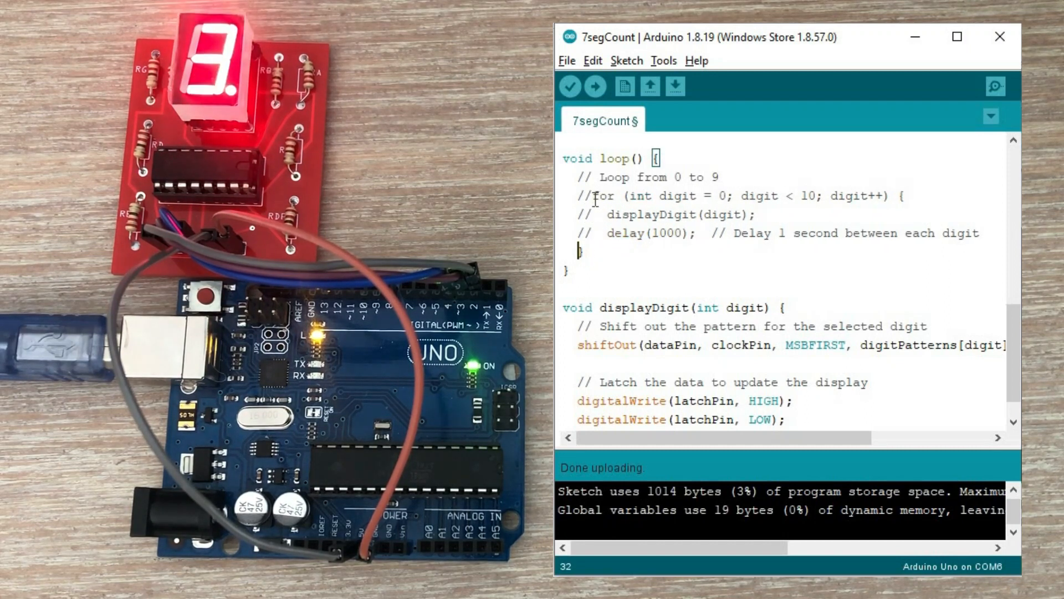
pyautogui.write('//')
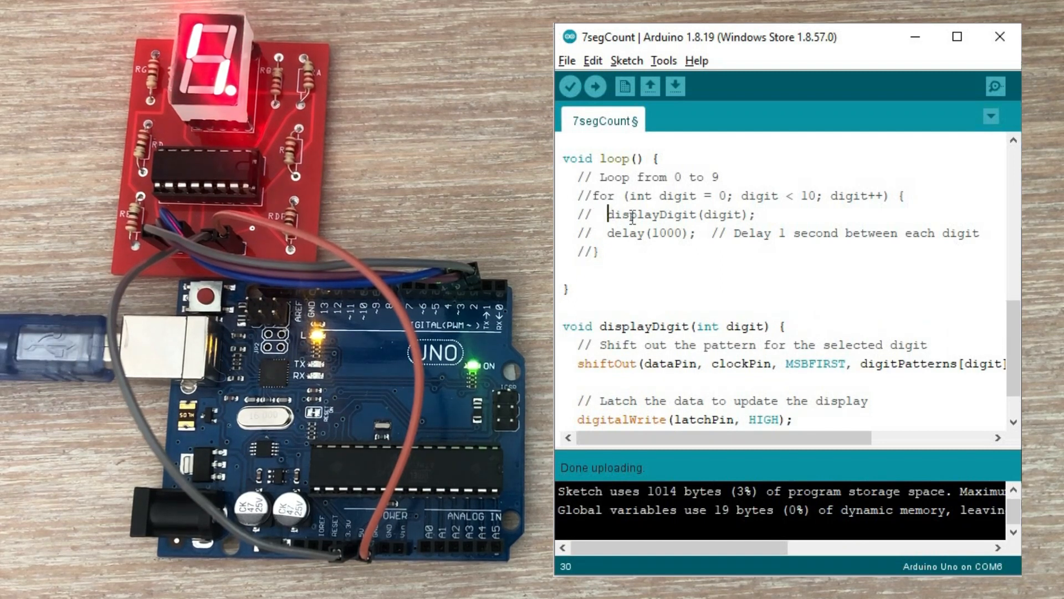
pyautogui.doubleClick(652, 214)
pyautogui.write('displayDigit(d);')
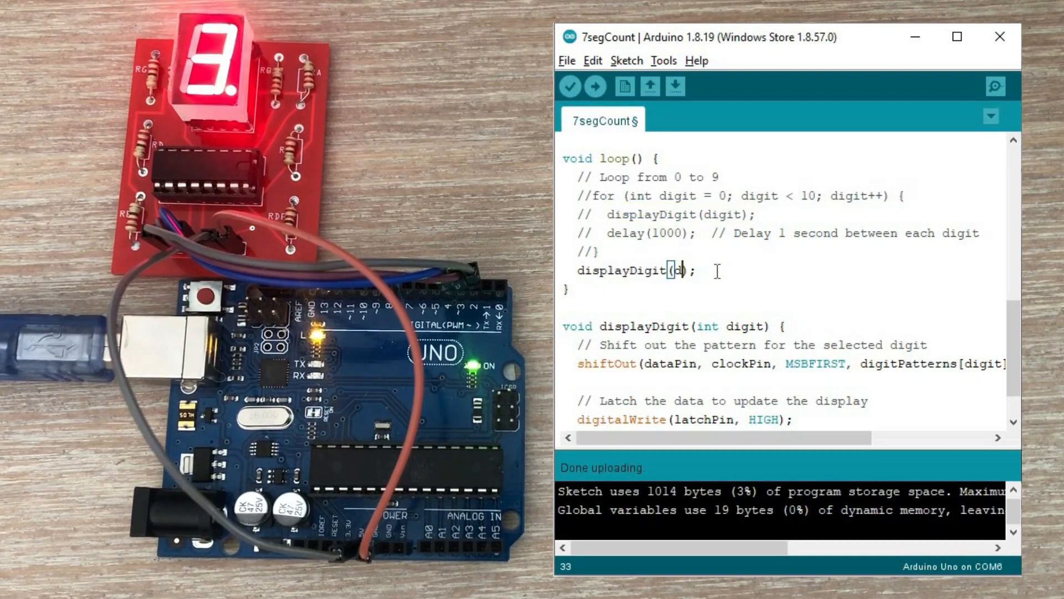
pyautogui.click(595, 86)
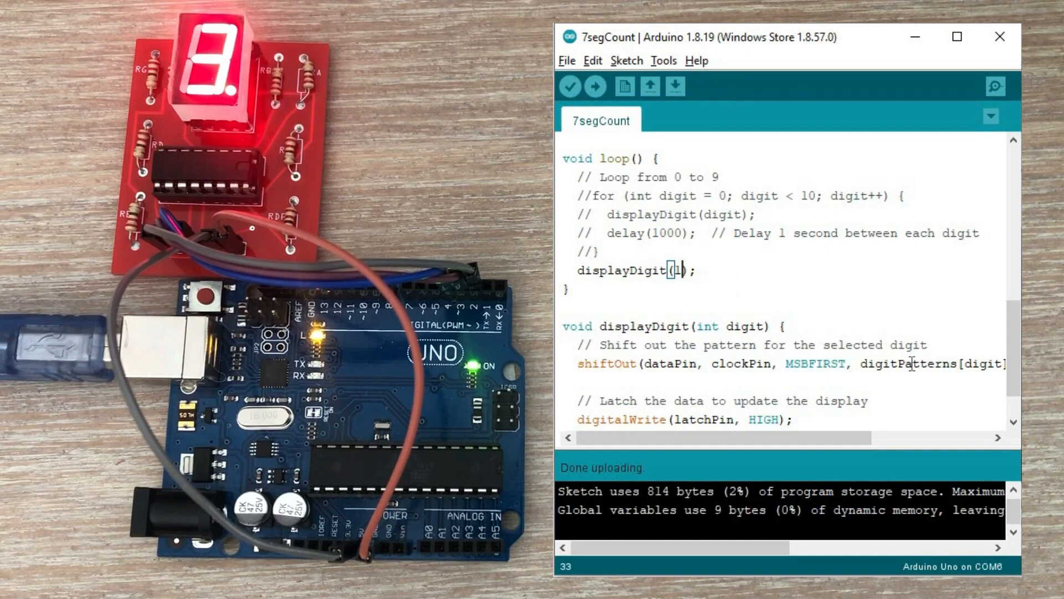
# Step: Invert the digit pattern with ~ before digitPatterns in the shiftOut call
pyautogui.scroll(-3)
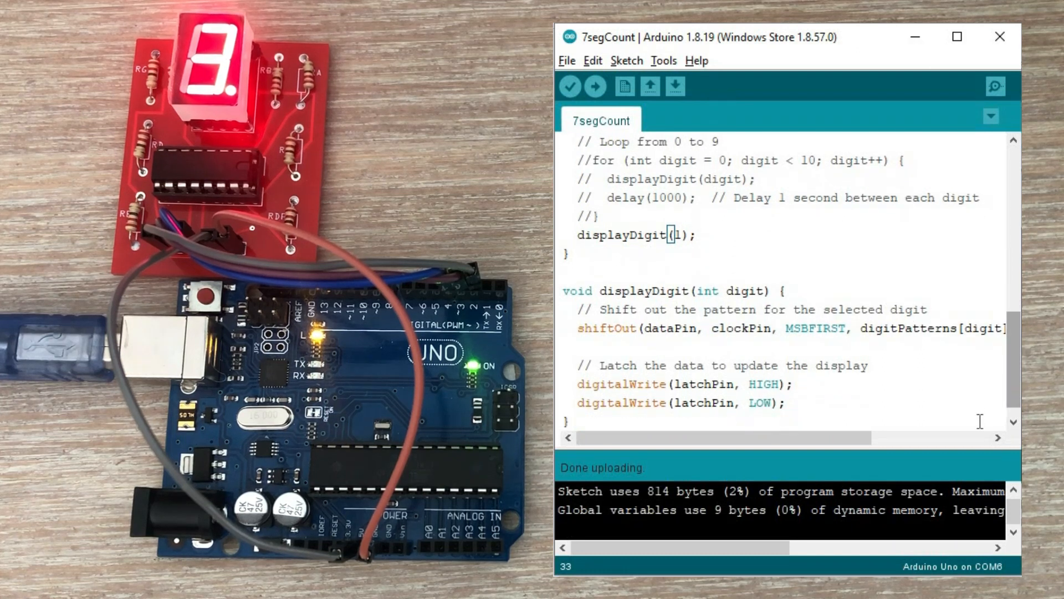
pyautogui.click(998, 437)
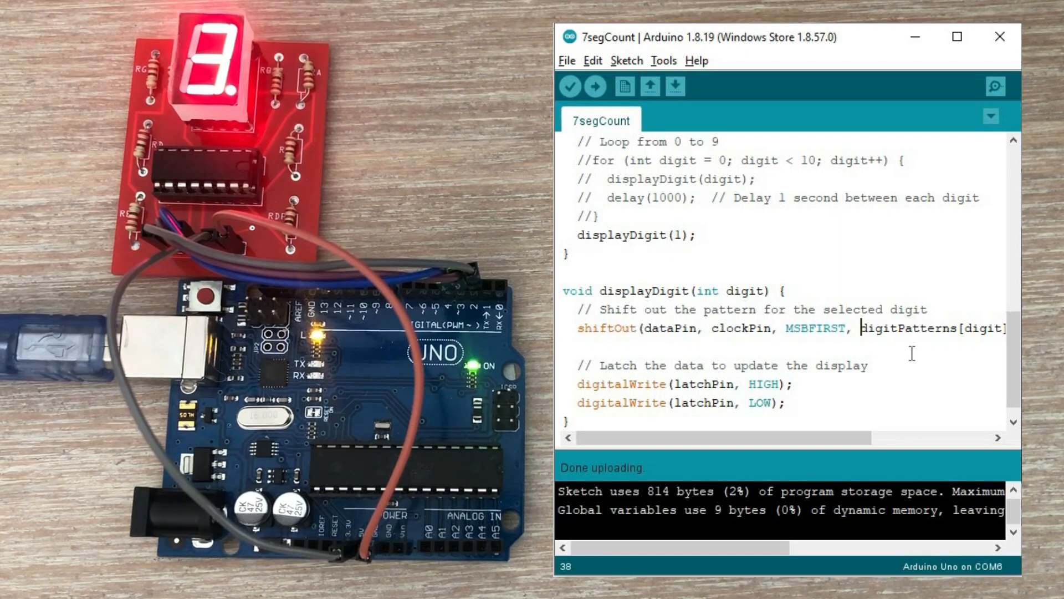
pyautogui.write('~')
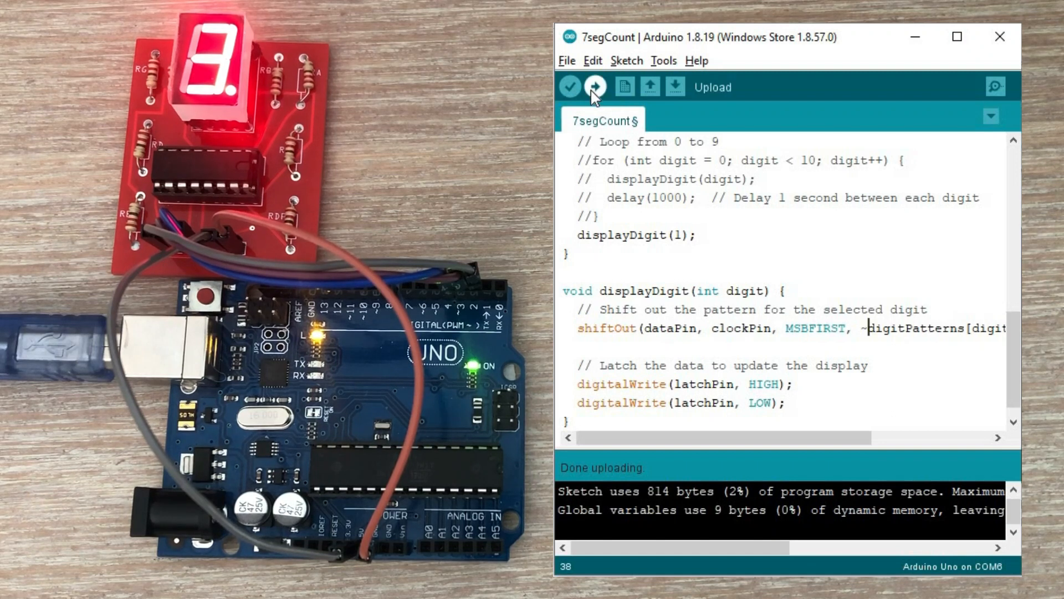
# Step: Upload the inverted-pattern sketch, then switch shiftOut to LSBFIRST and upload again
pyautogui.click(594, 86)
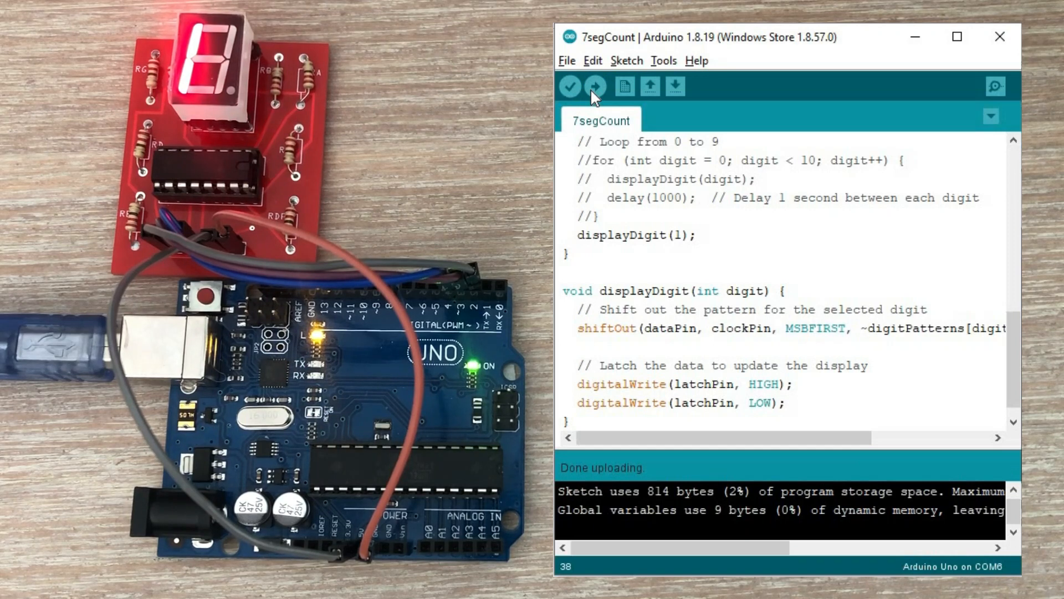
pyautogui.moveTo(589, 141)
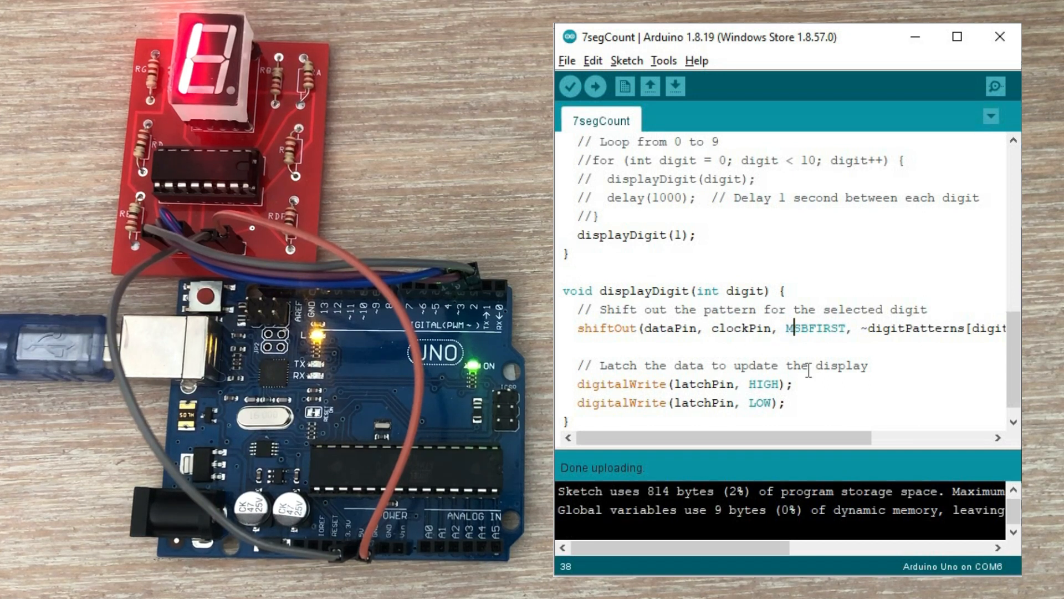
pyautogui.write('LSBFIRST')
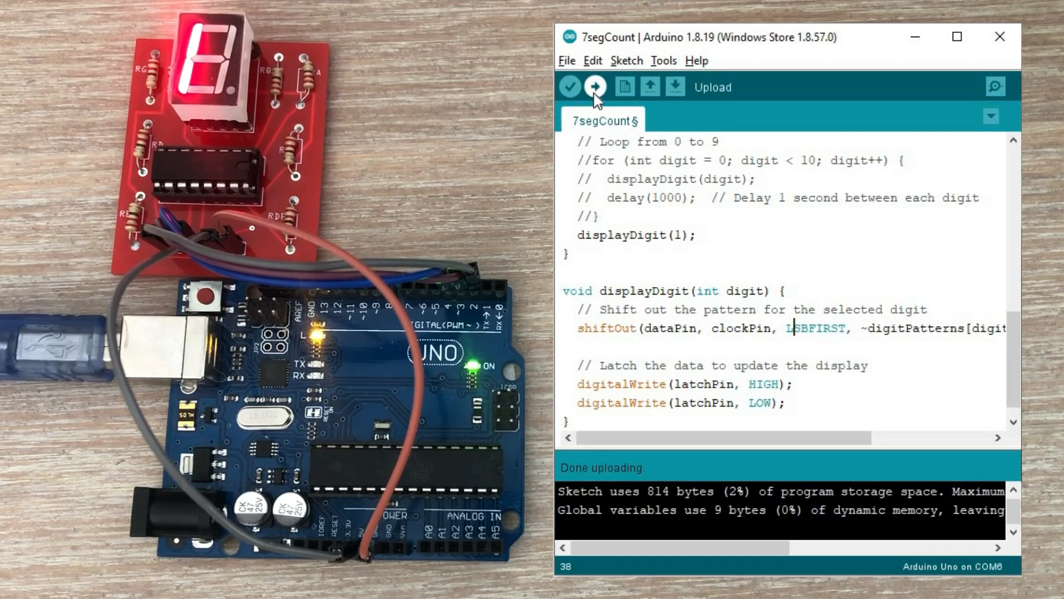
pyautogui.click(594, 87)
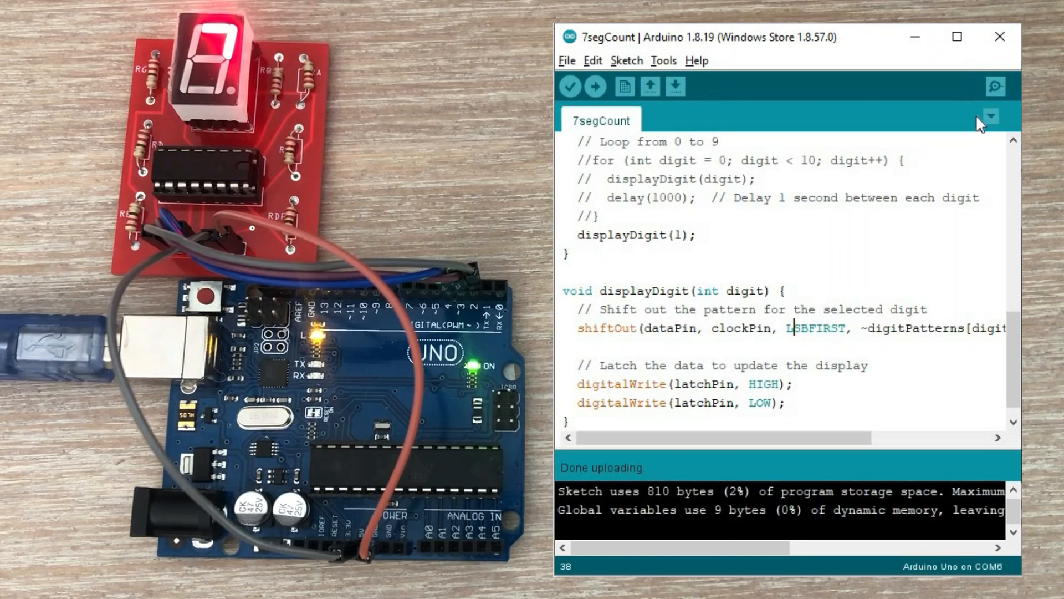
pyautogui.moveTo(1017, 166)
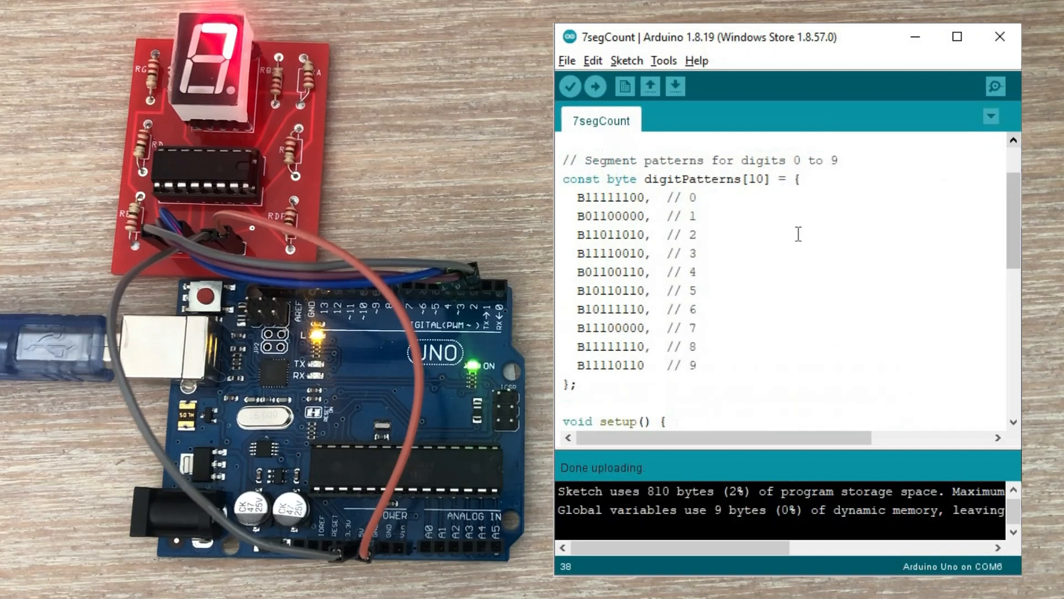
pyautogui.moveTo(649, 316)
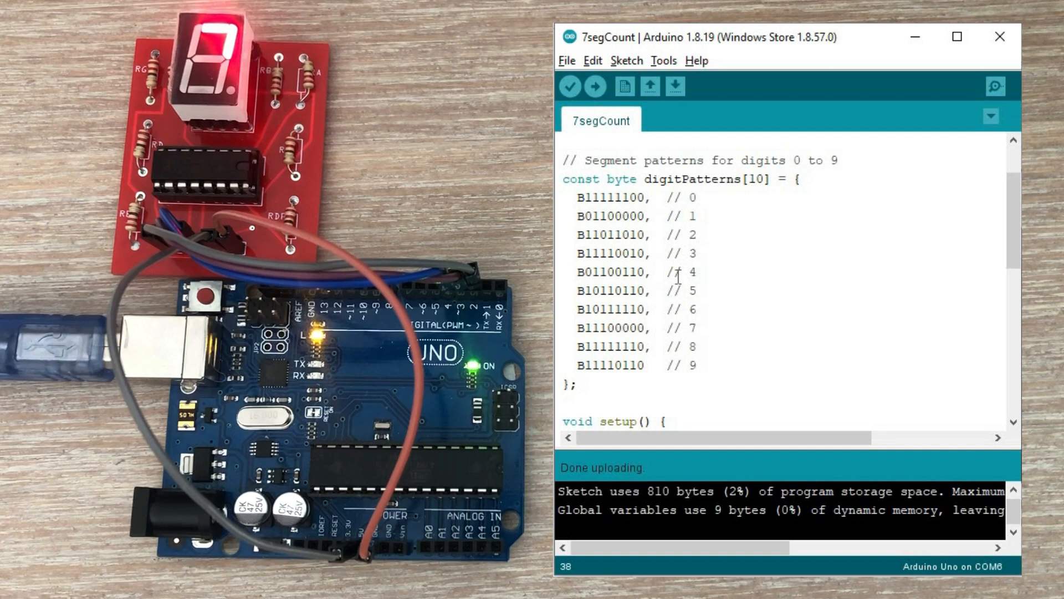
# Step: Rewrite the digitPatterns bytes, restore the 0–9 counting loop, and upload the sketch
pyautogui.write('0')
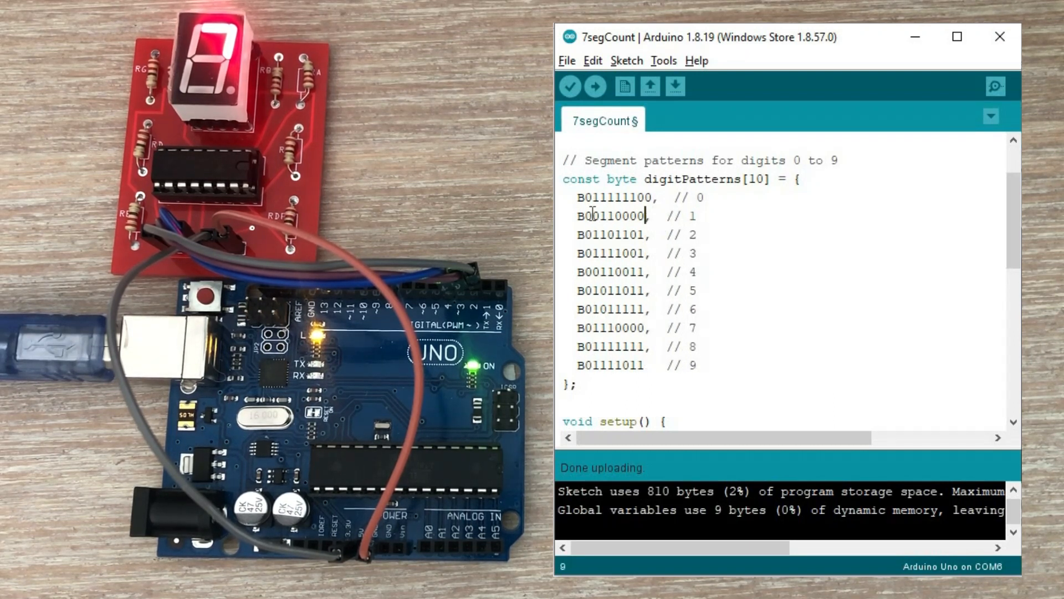
pyautogui.click(594, 87)
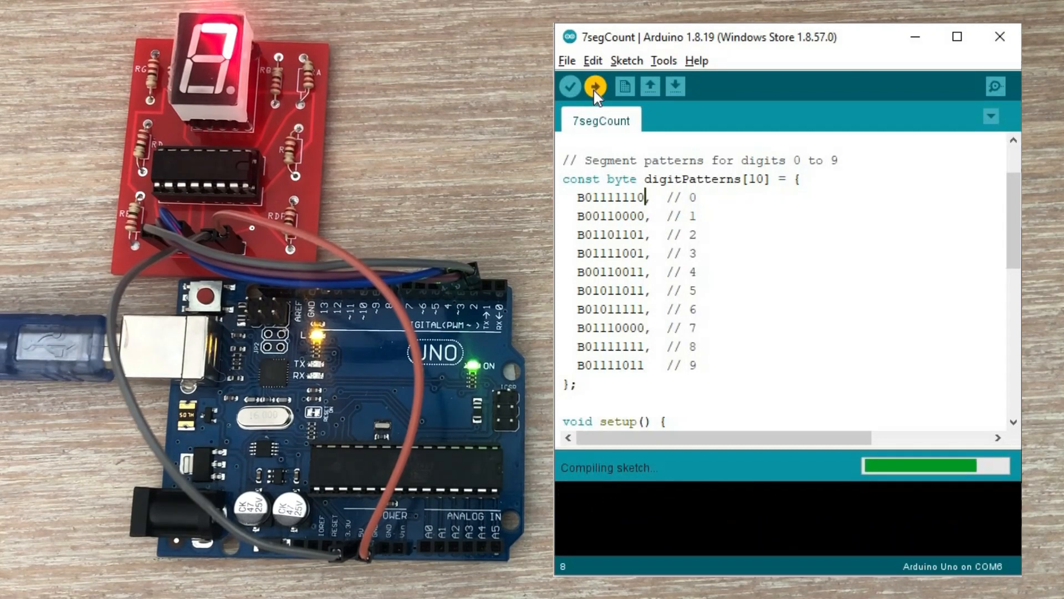
pyautogui.click(594, 87)
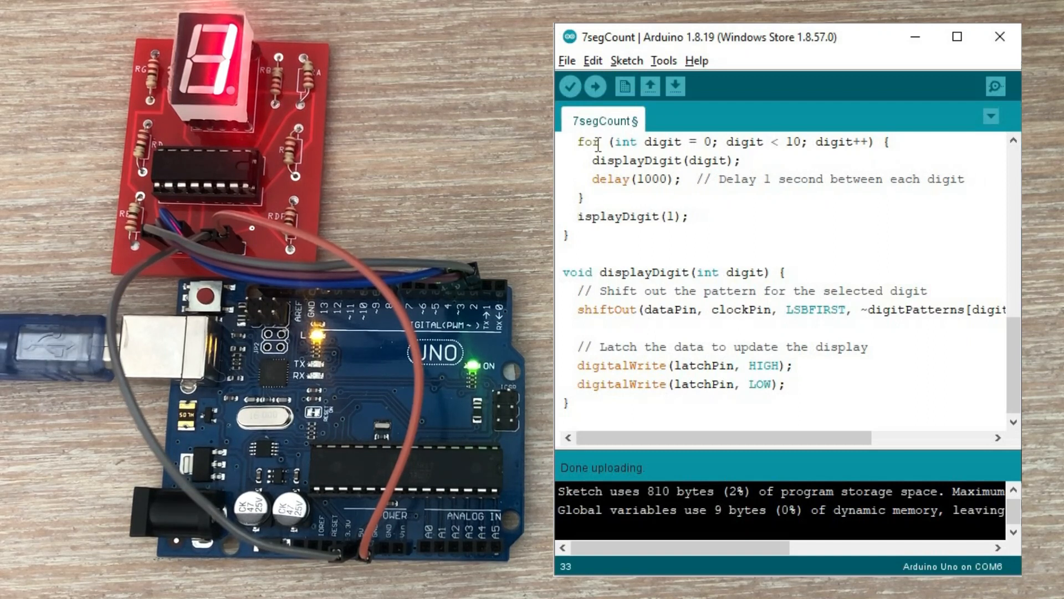
pyautogui.click(595, 86)
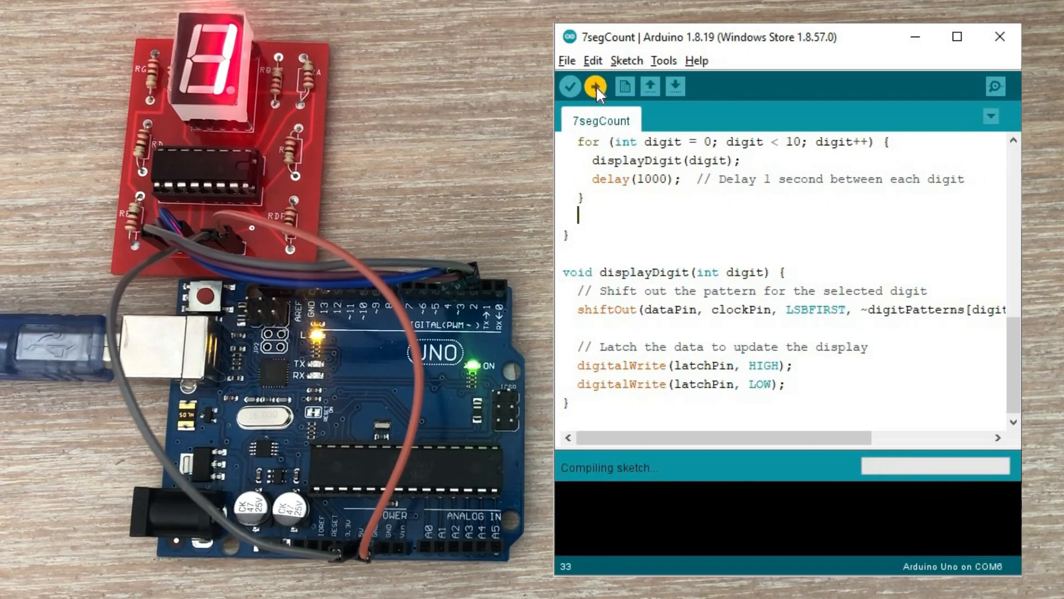
pyautogui.click(595, 87)
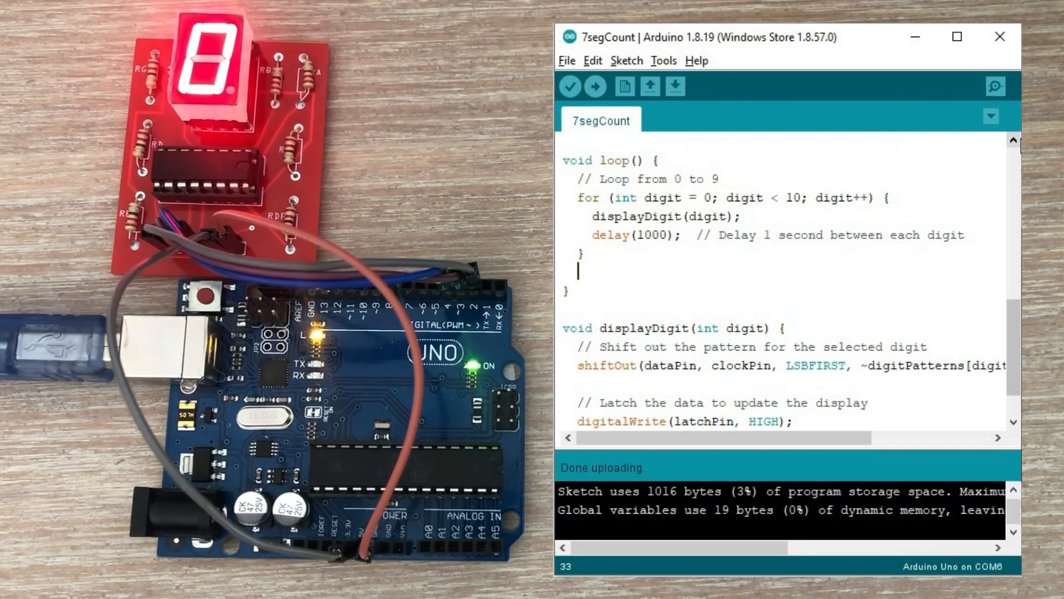